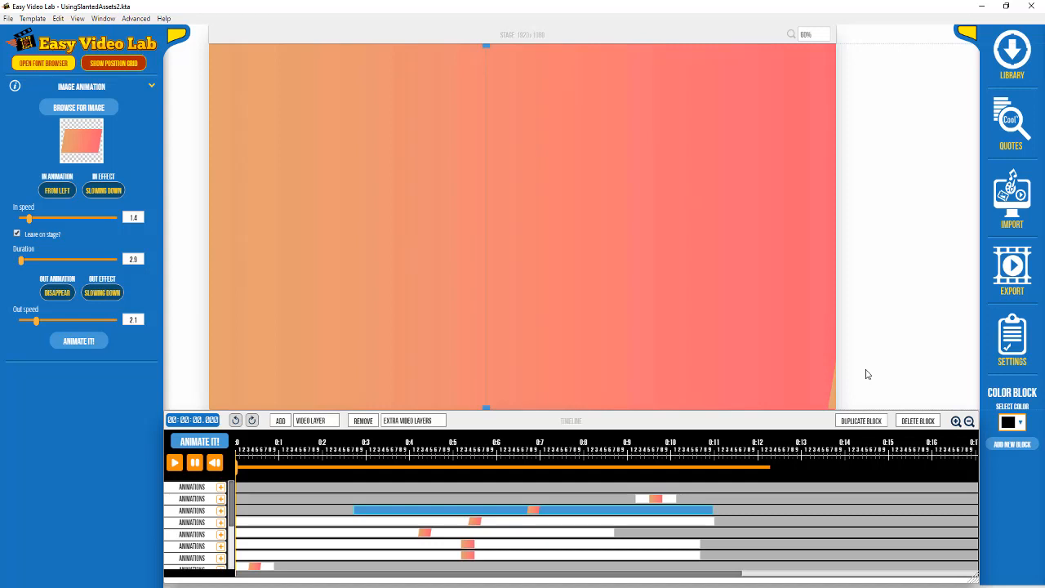
mouse_move(531, 459)
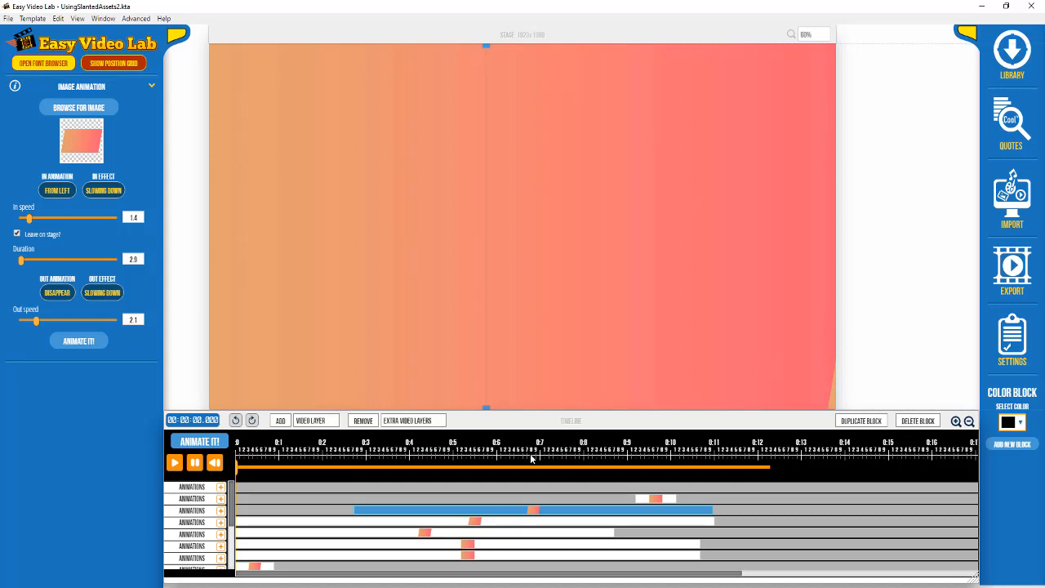
mouse_move(333, 508)
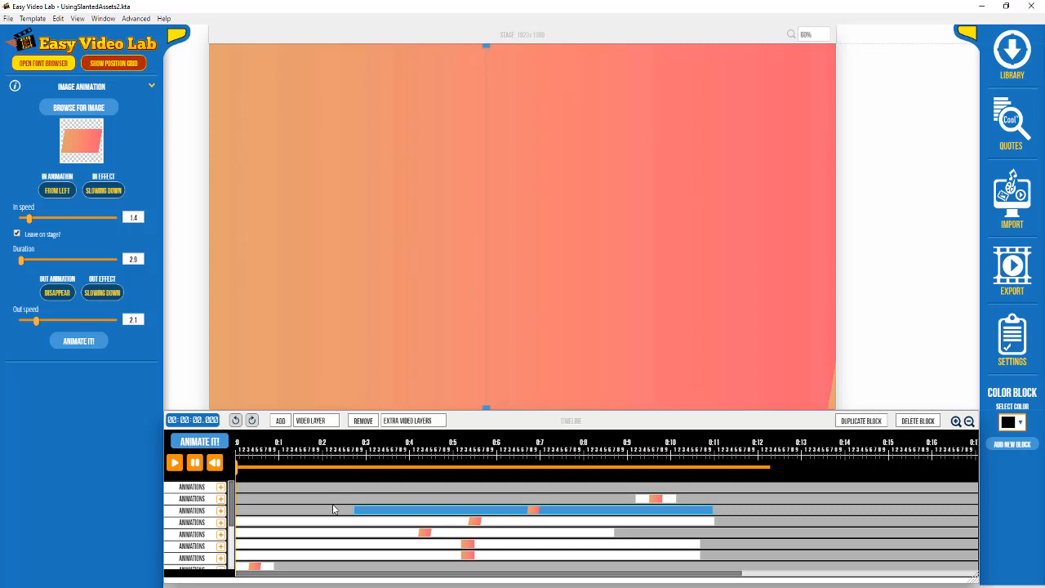
mouse_move(181, 261)
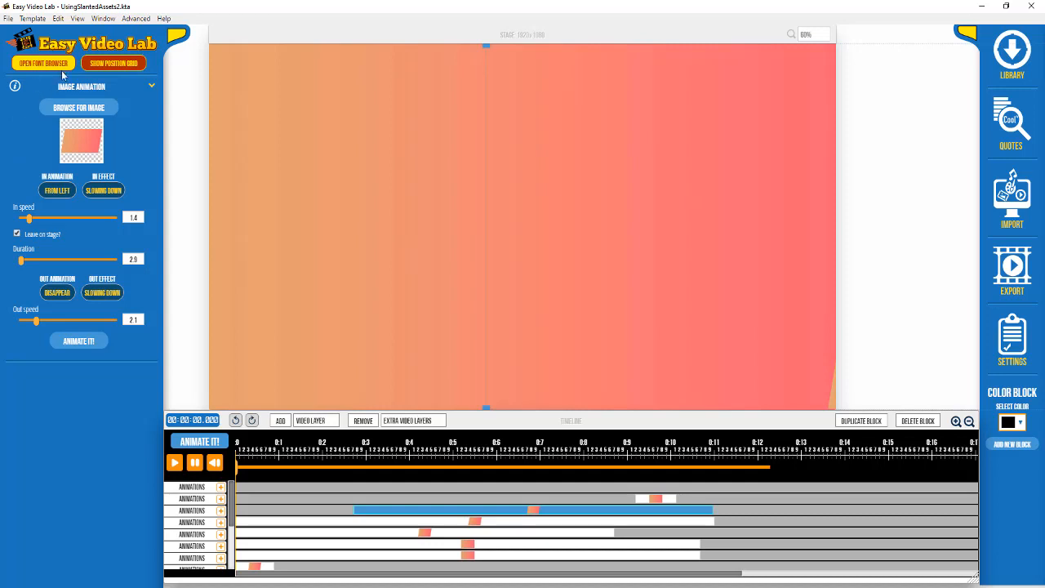
mouse_move(134, 123)
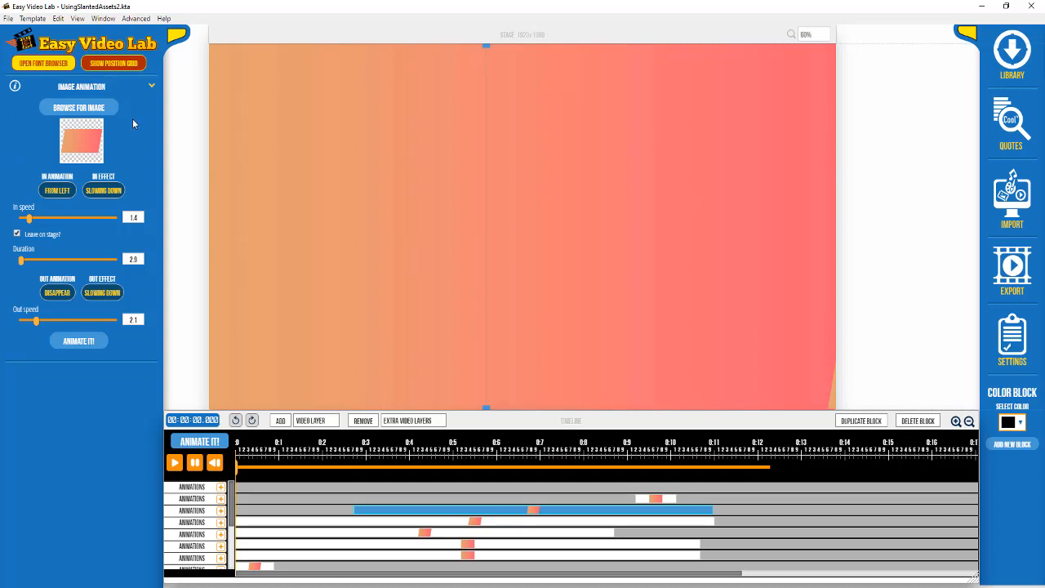
mouse_move(152, 213)
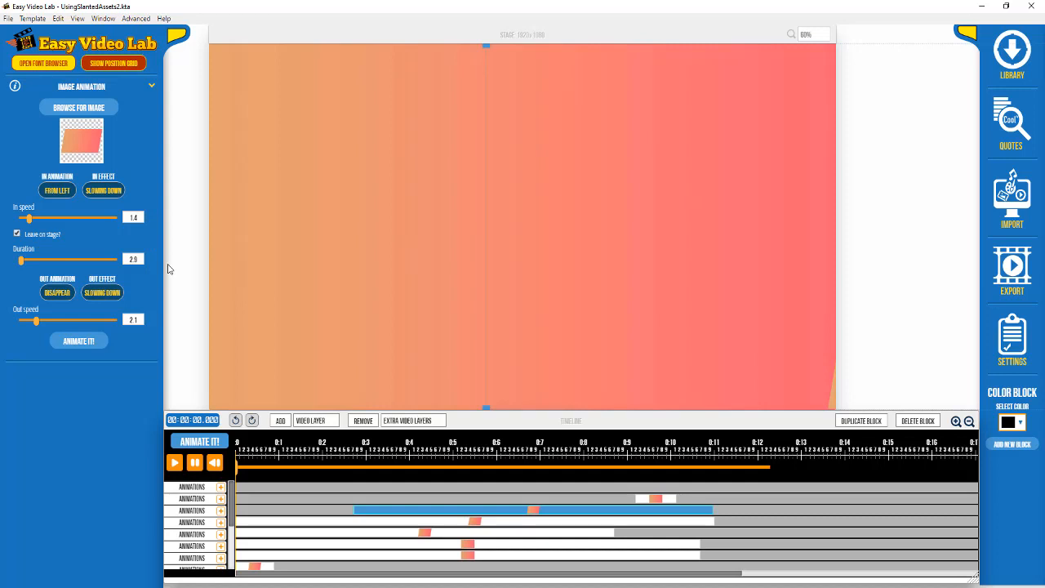
mouse_move(182, 316)
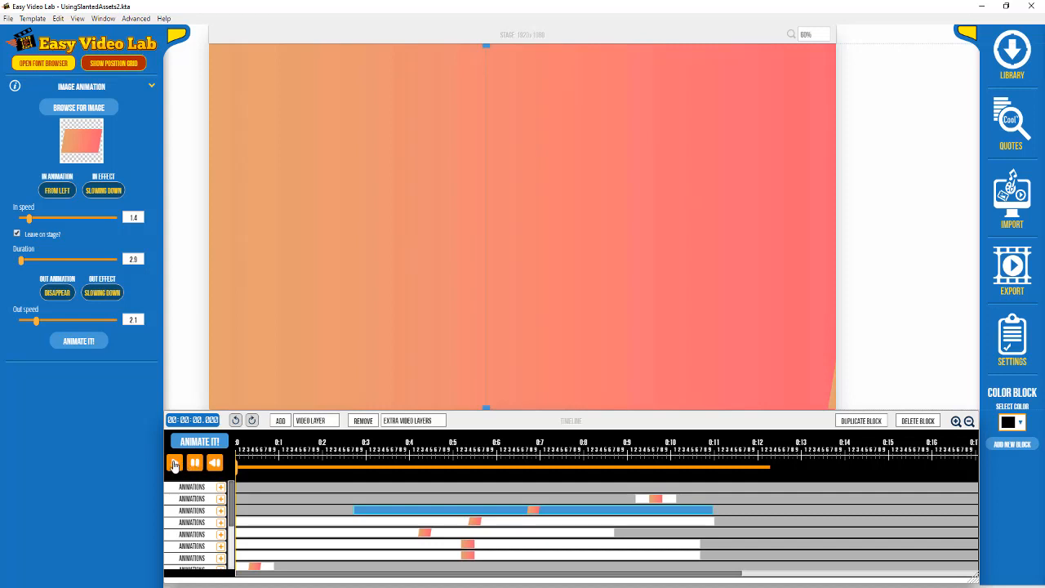
Play the slideshow preview, rewind it, and advance to about one second
click(175, 463)
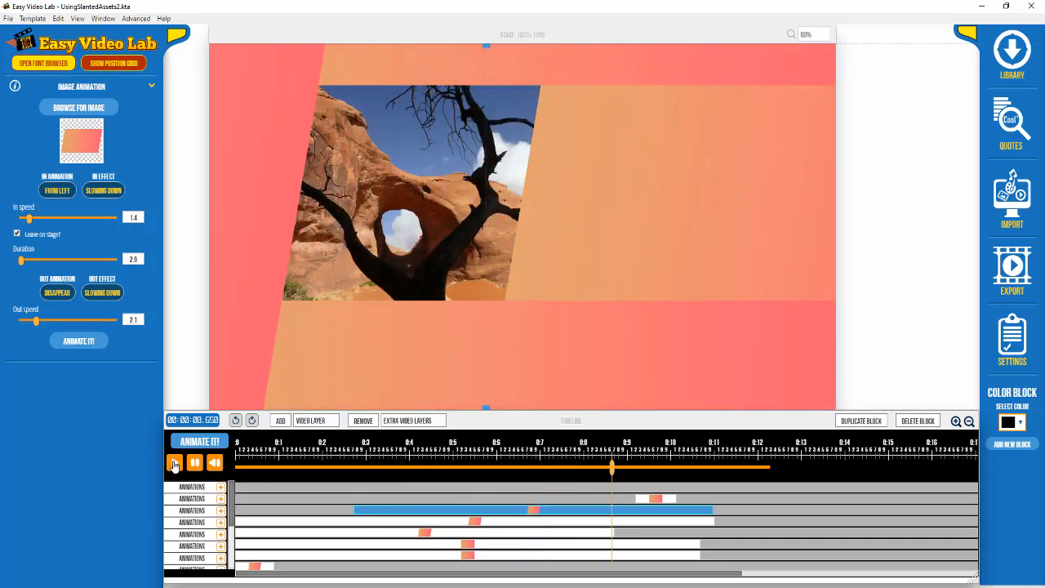
click(174, 463)
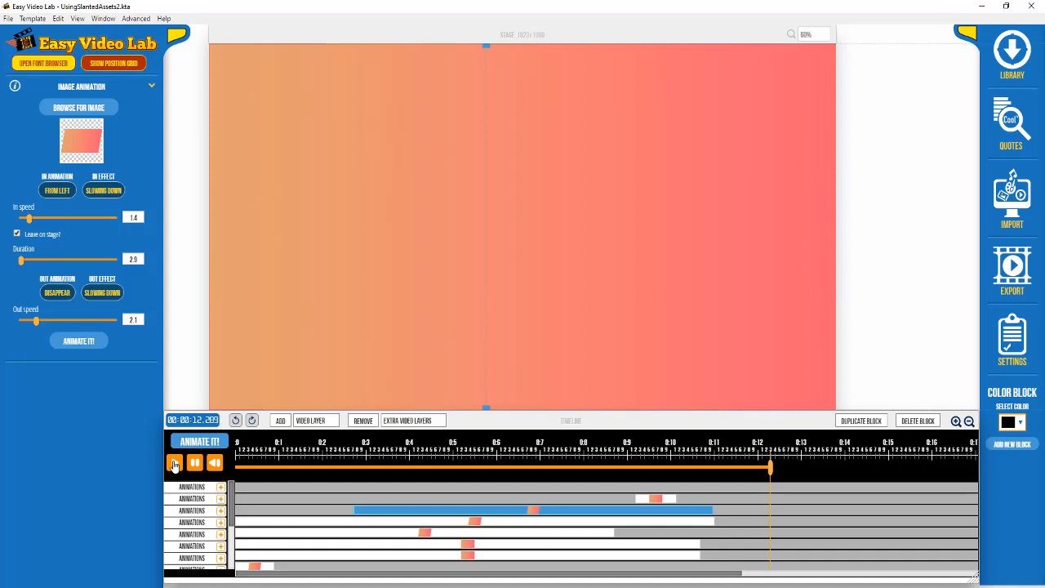
click(174, 463)
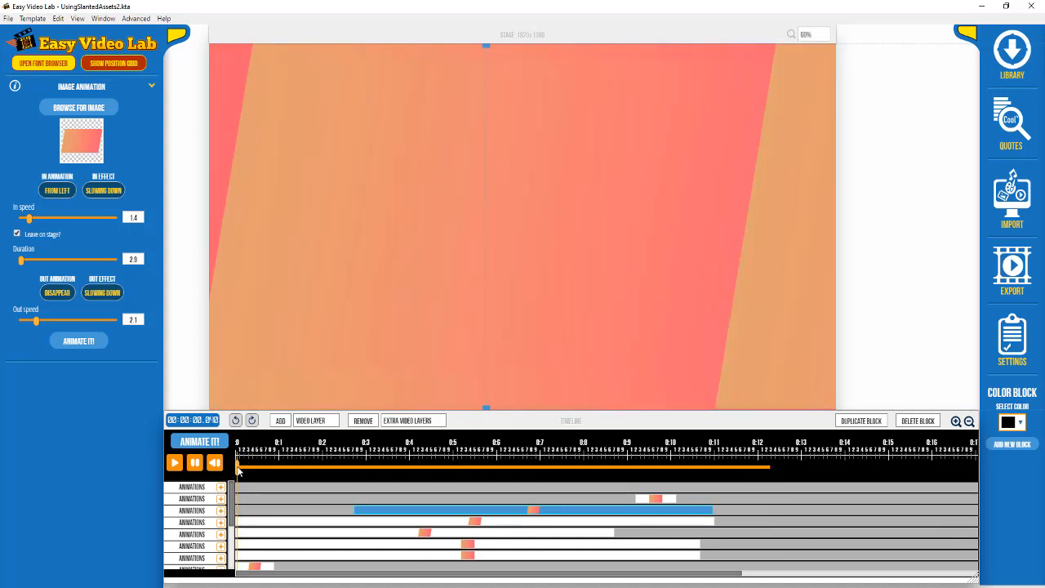
click(241, 468)
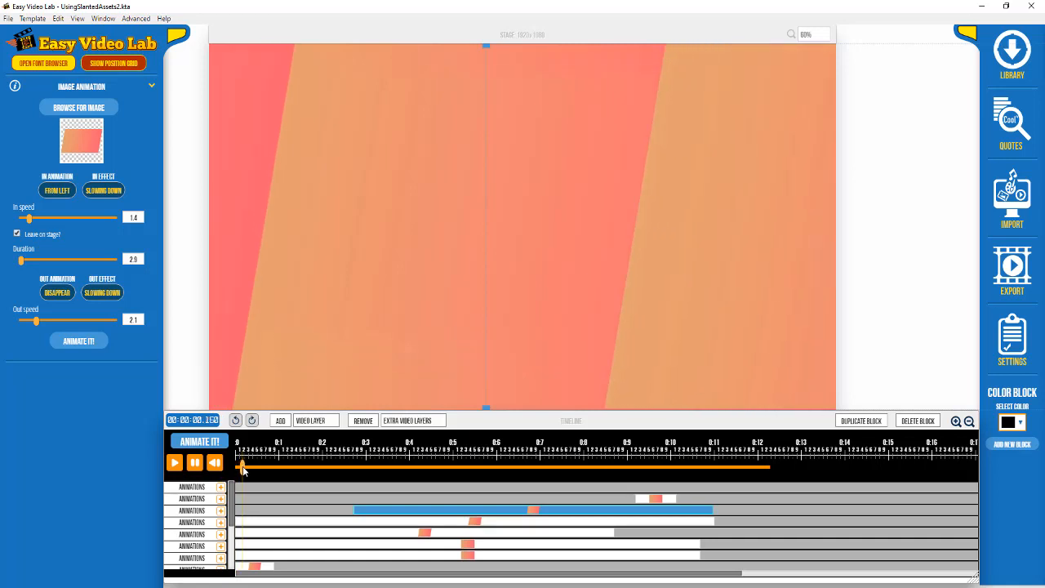
click(255, 466)
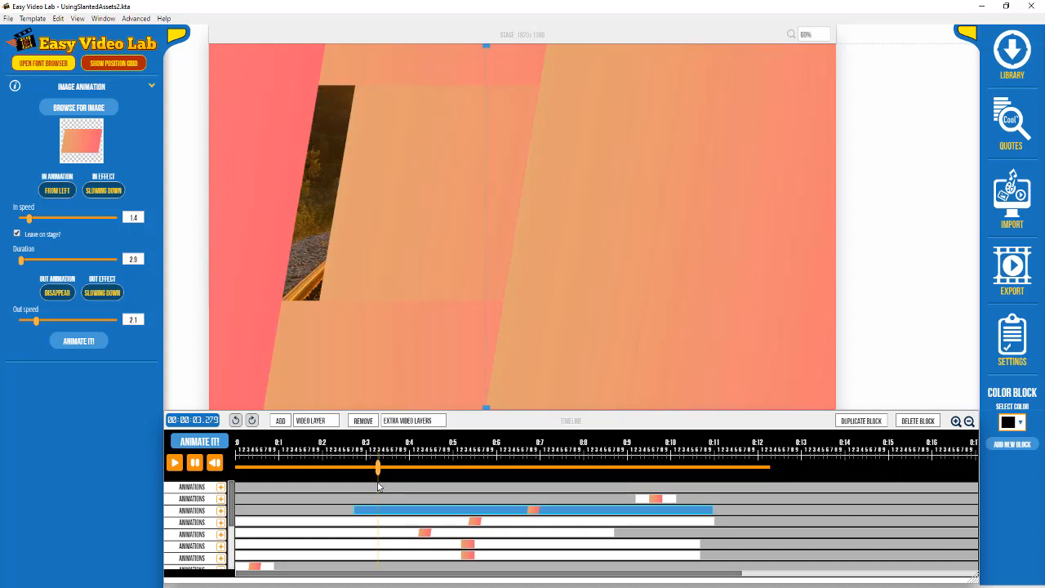
Step the preview through the railway photo reveal, then scrub back through the timing
click(382, 469)
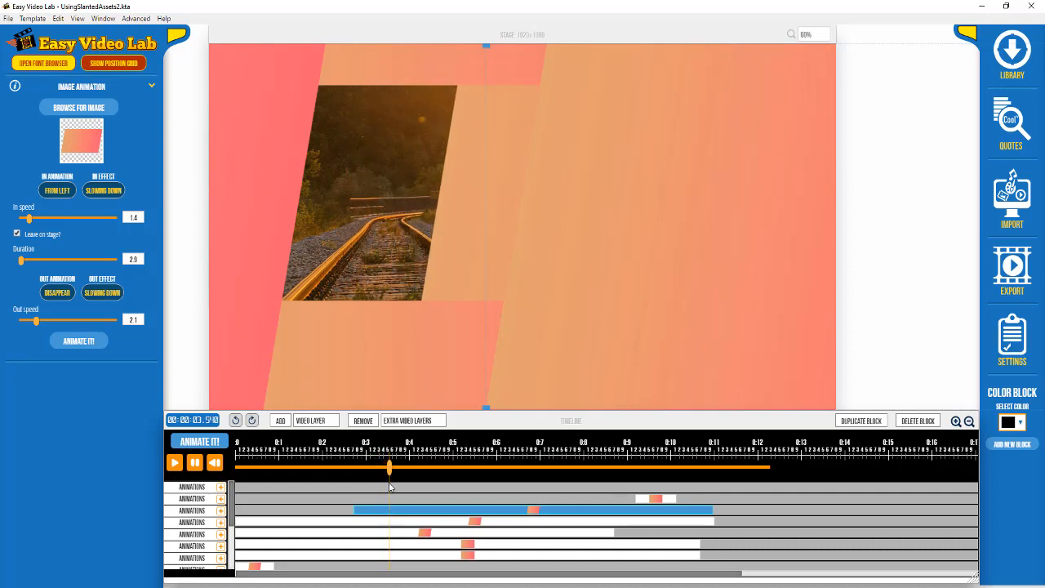
click(397, 470)
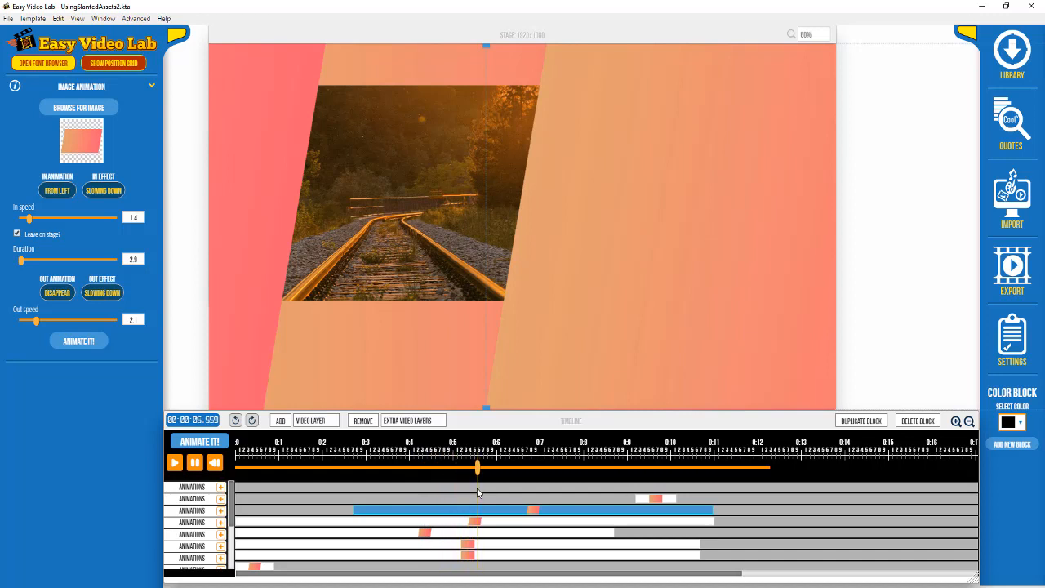
click(498, 468)
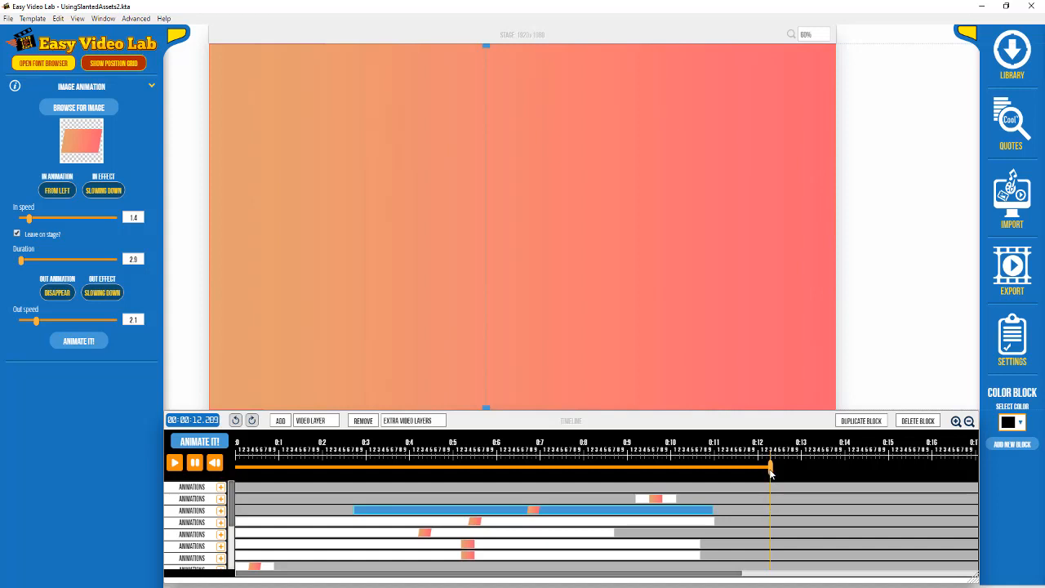
drag(772, 470, 739, 469)
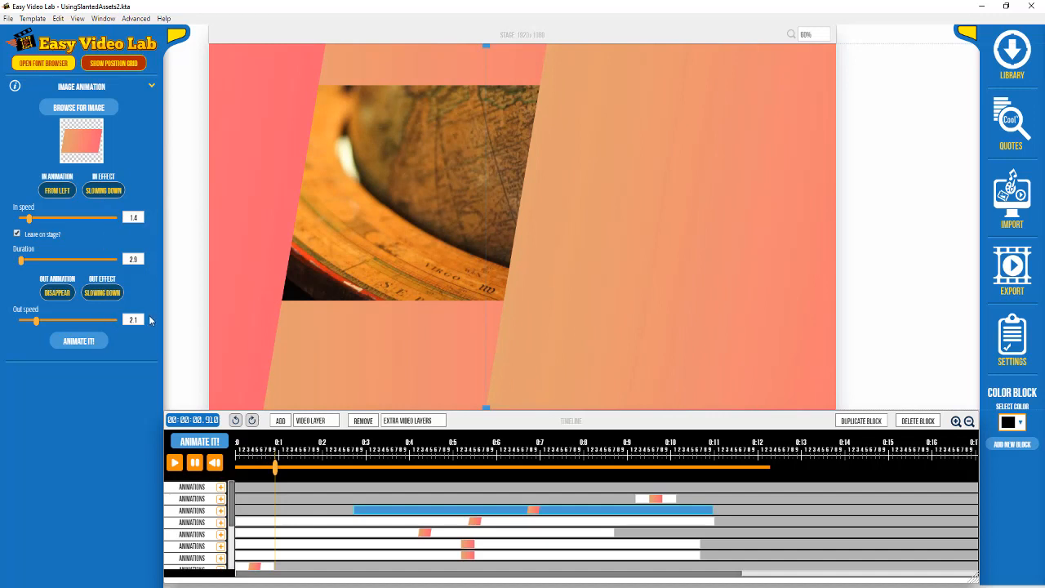
mouse_move(122, 354)
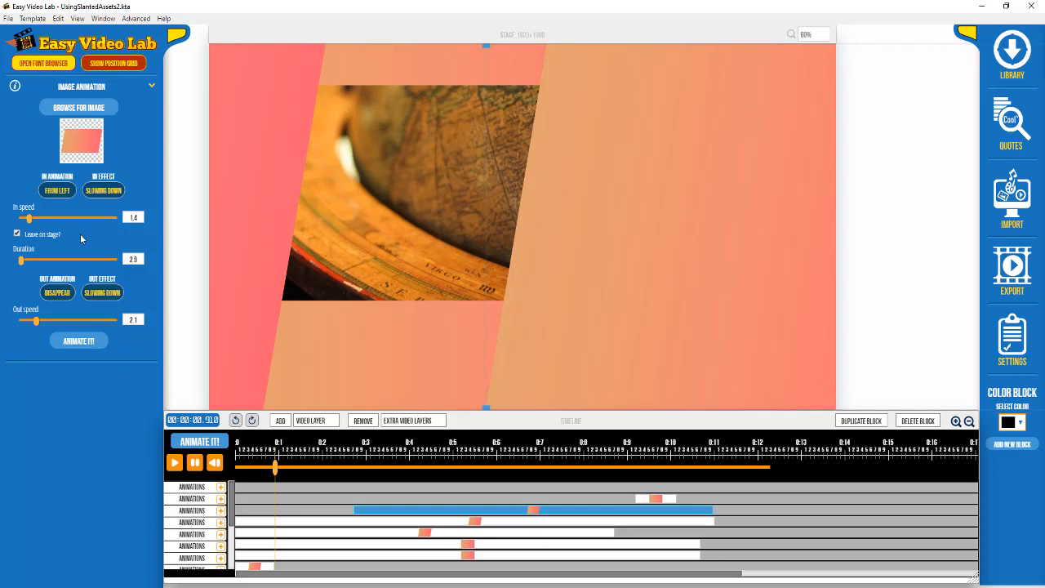
mouse_move(44, 309)
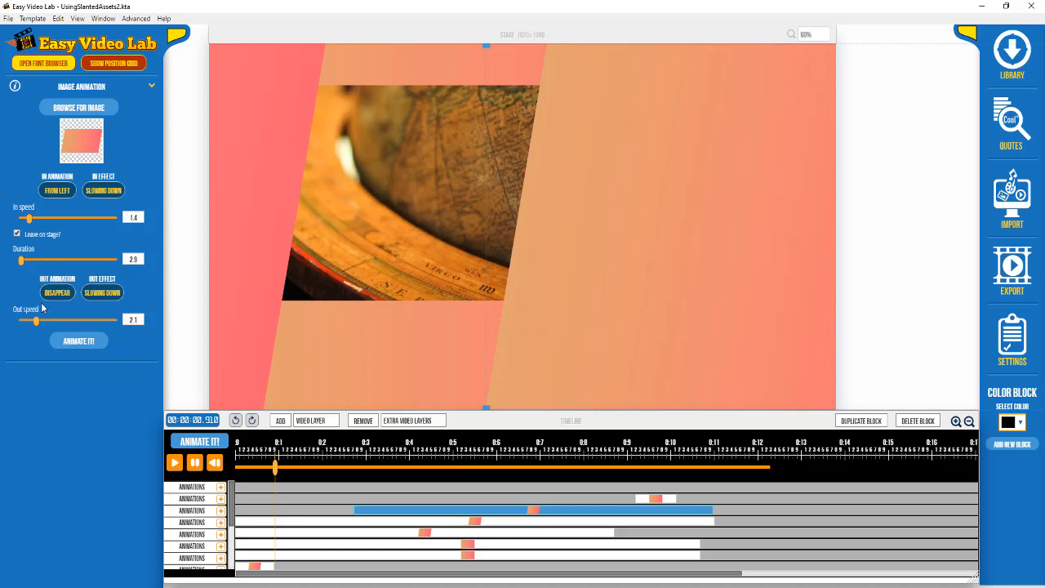
mouse_move(170, 444)
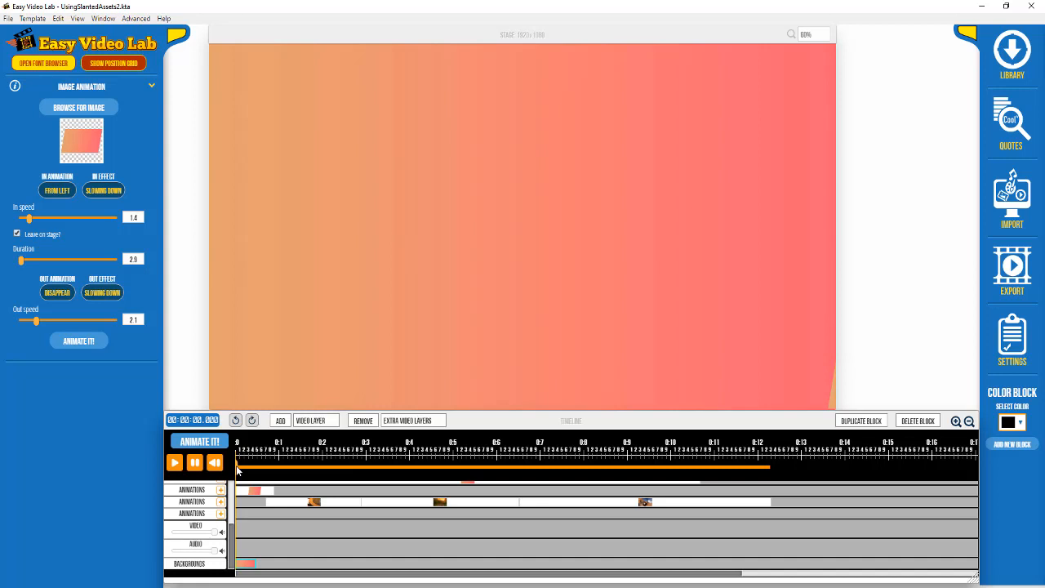
mouse_move(526, 269)
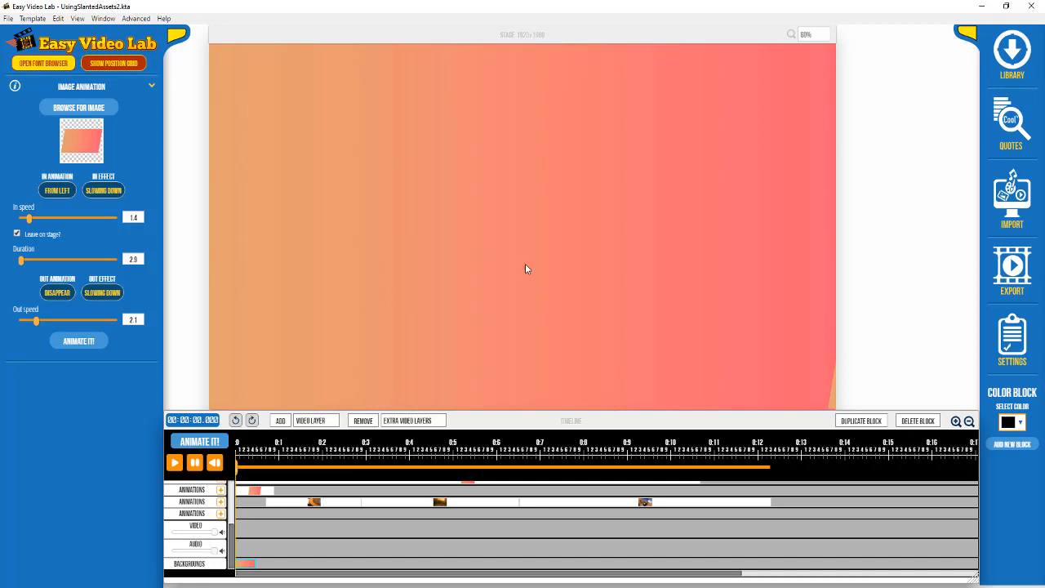
mouse_move(399, 420)
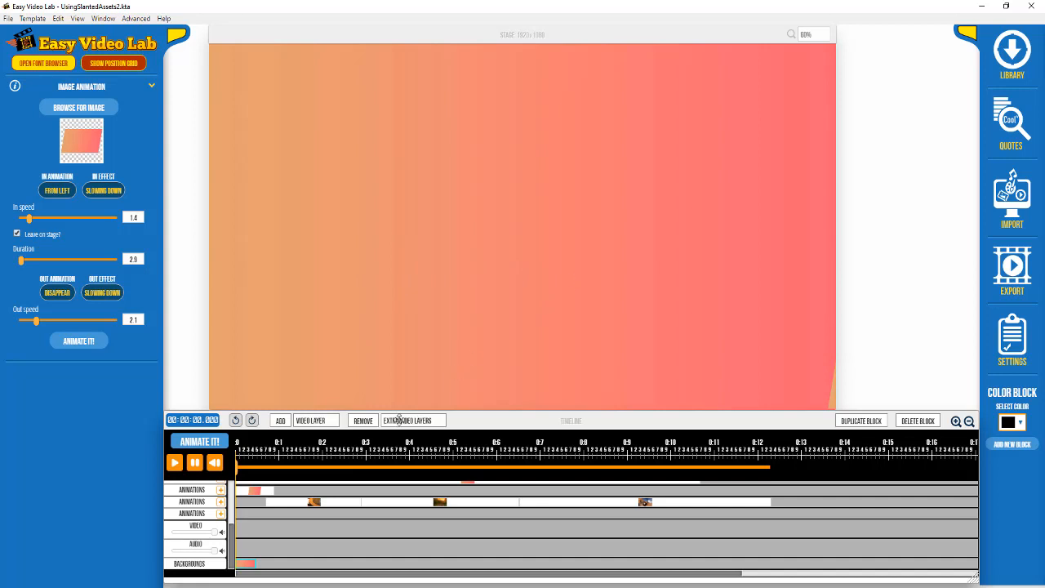
mouse_move(238, 468)
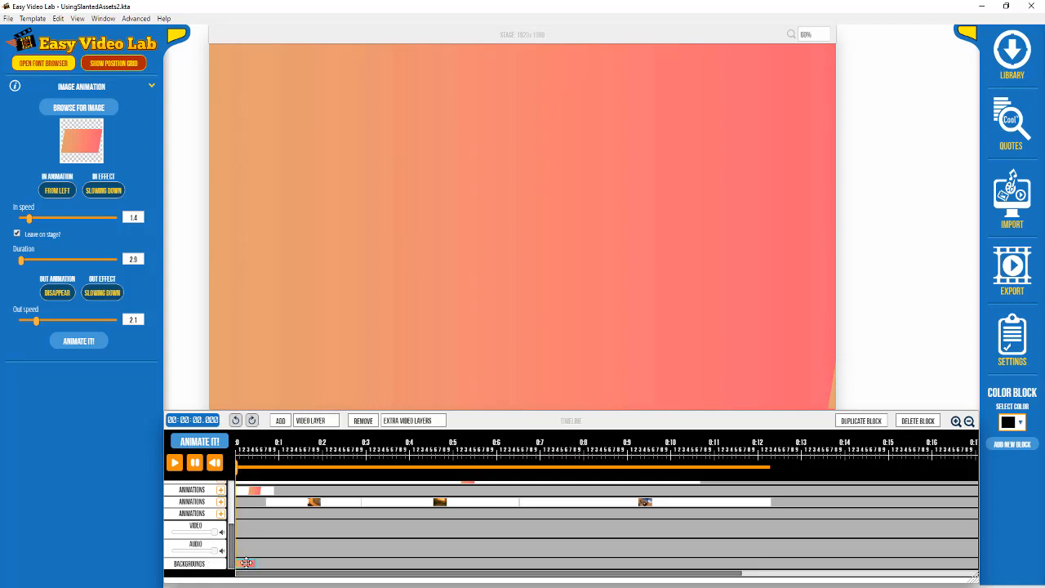
mouse_move(247, 564)
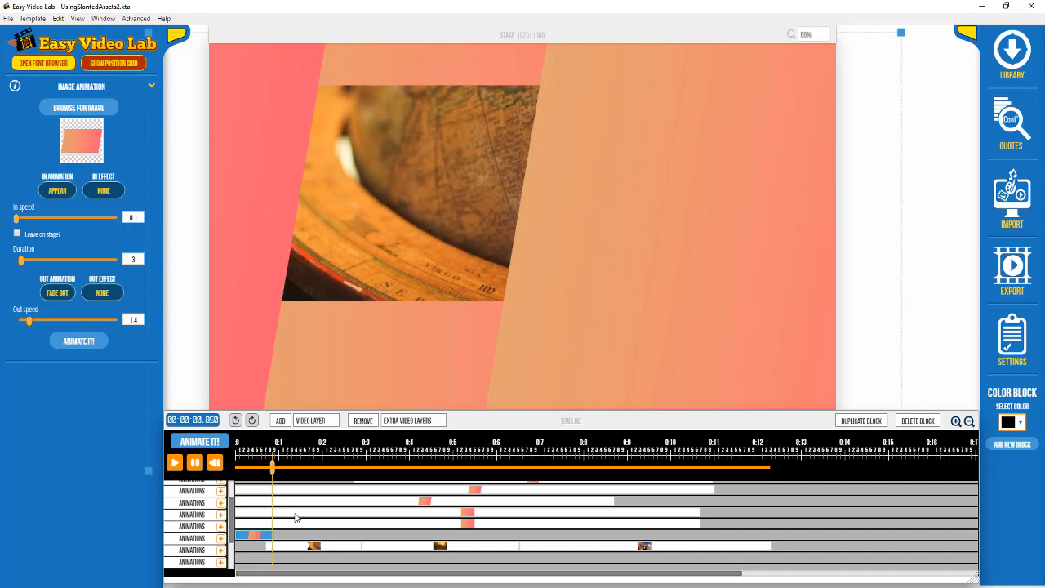
mouse_move(296, 548)
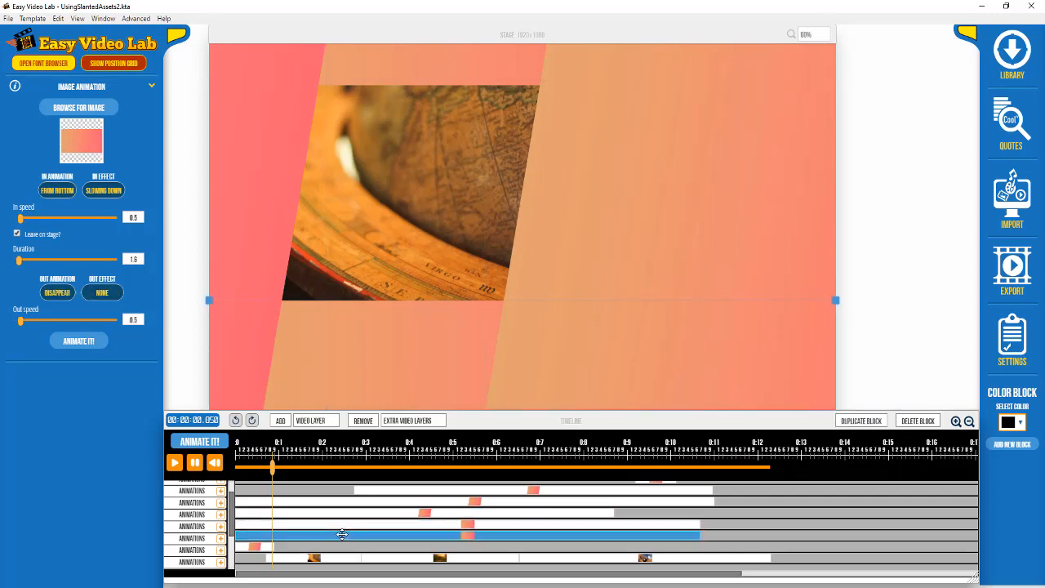
mouse_move(319, 522)
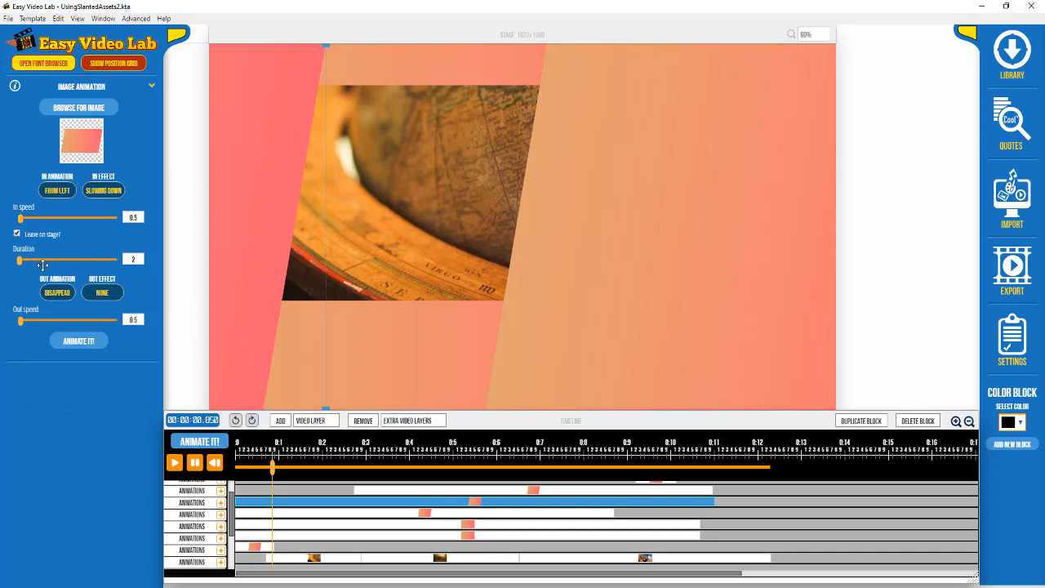
mouse_move(285, 513)
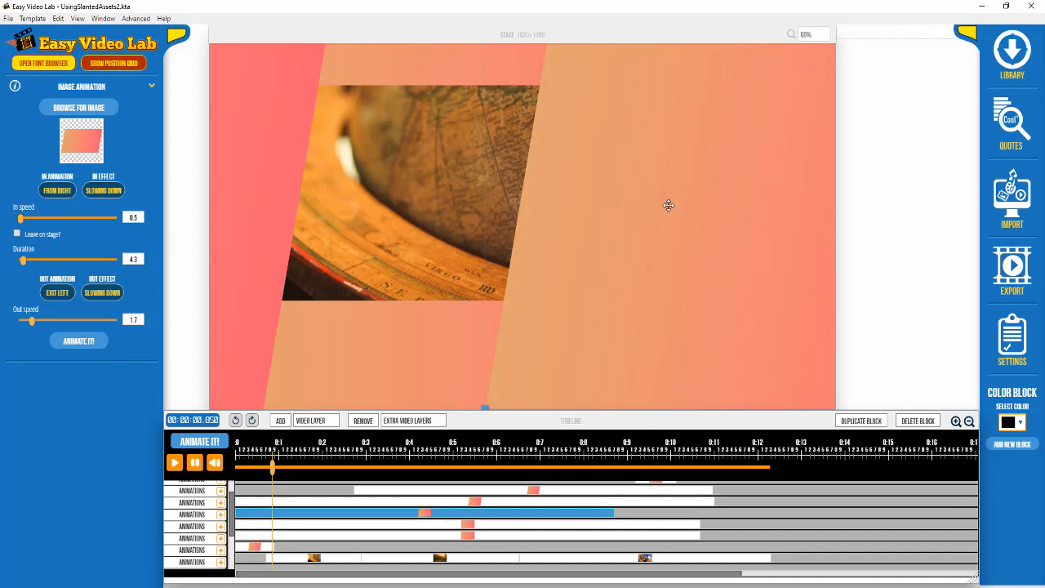
mouse_move(80, 201)
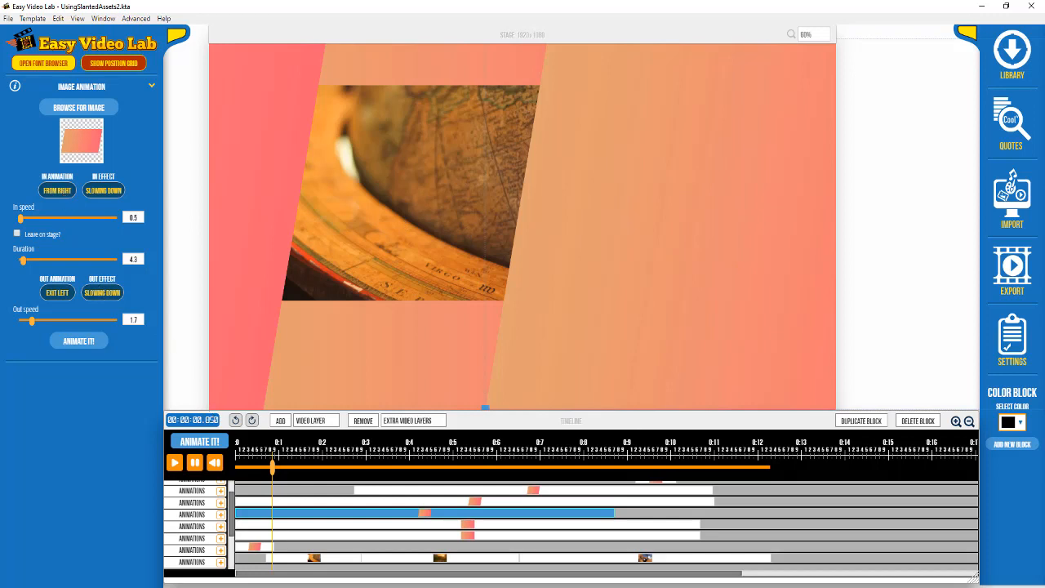
mouse_move(306, 522)
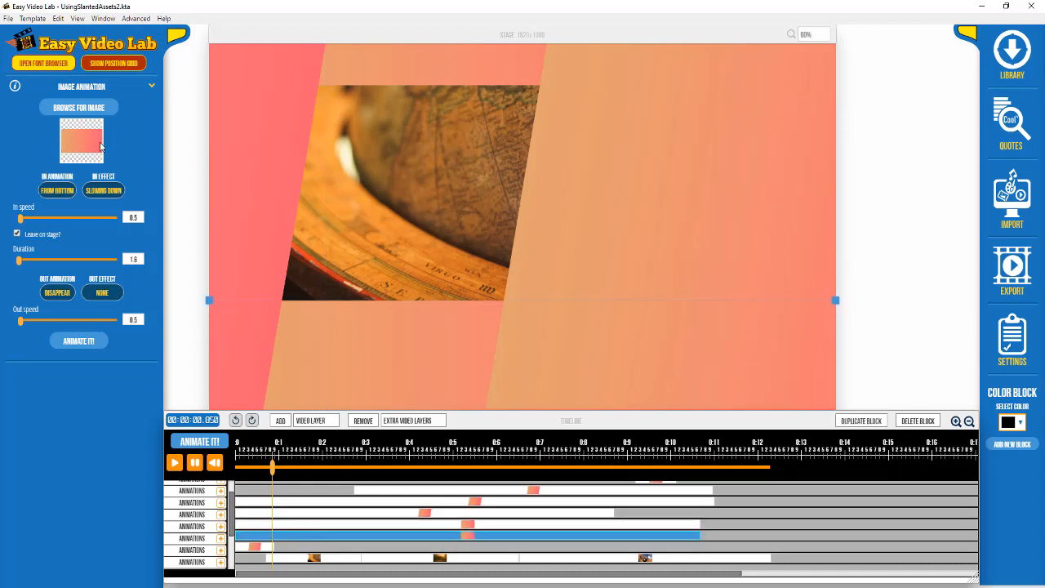
mouse_move(113, 154)
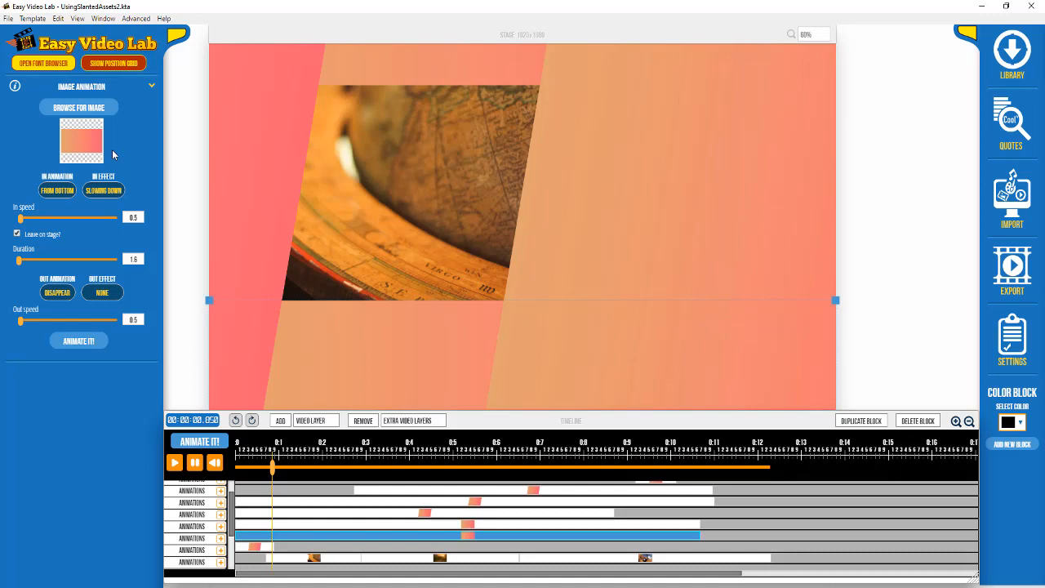
mouse_move(193, 170)
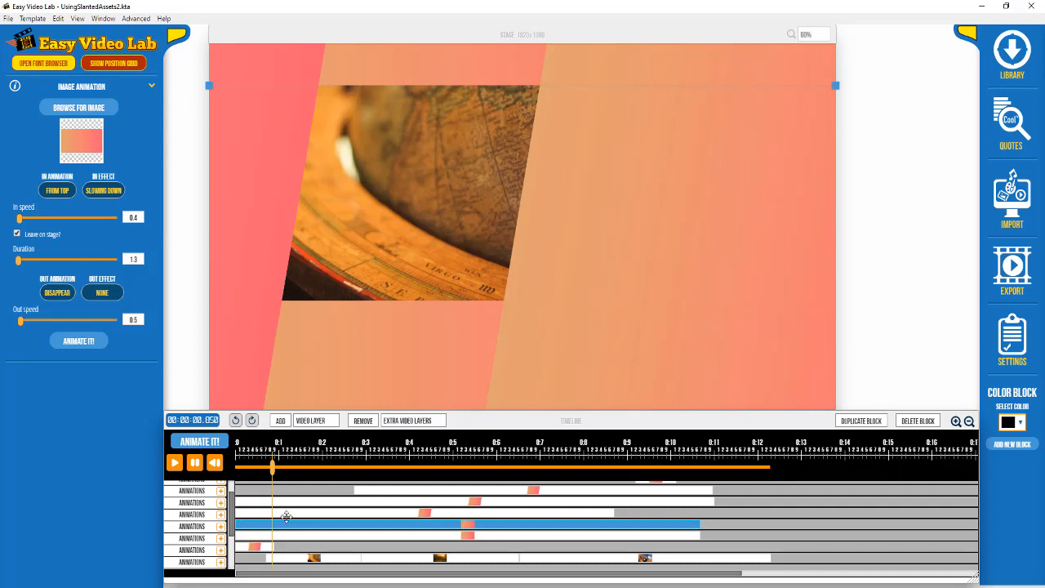
mouse_move(418, 60)
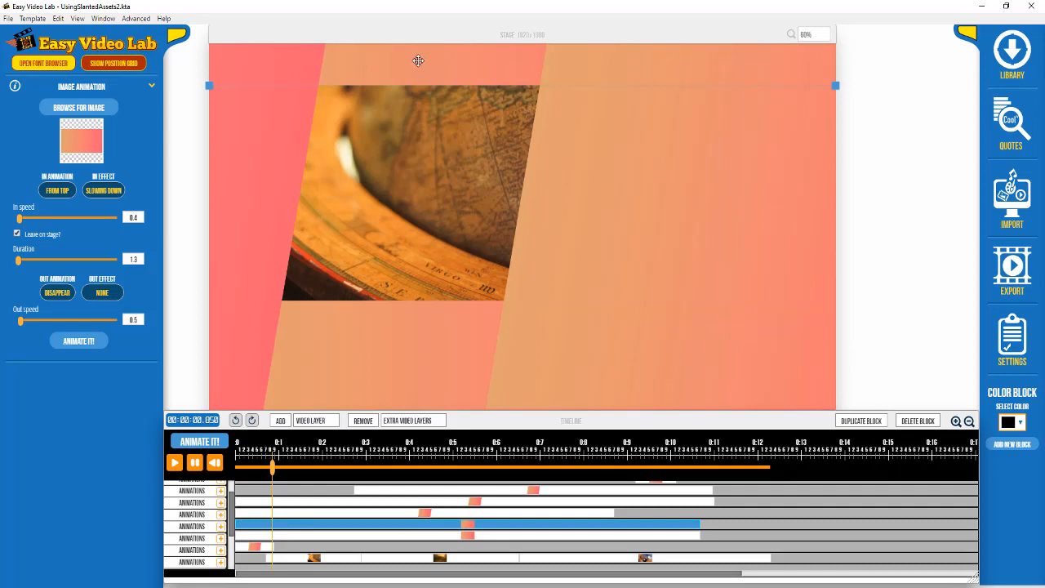
mouse_move(57, 190)
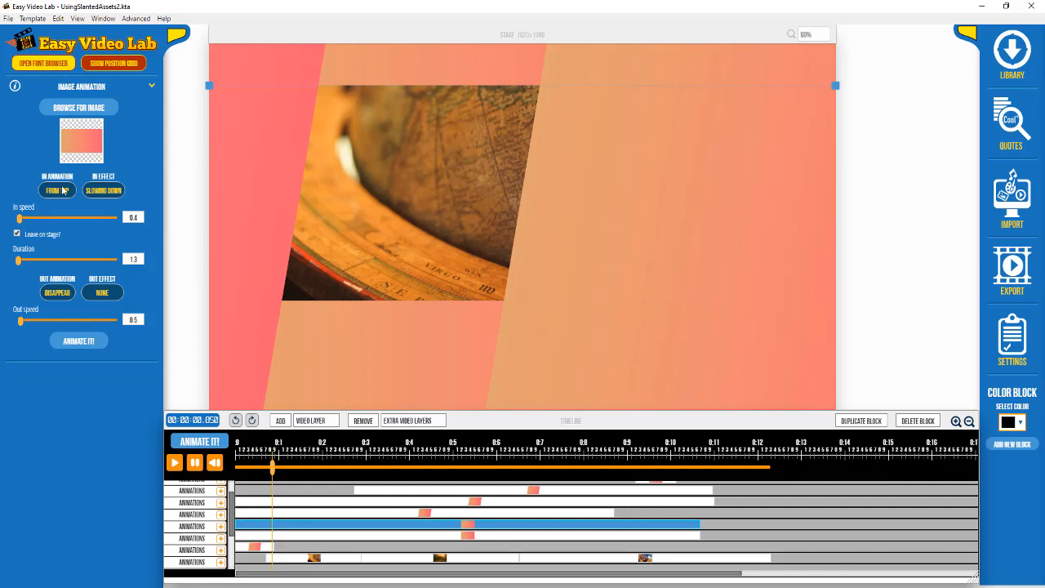
click(57, 189)
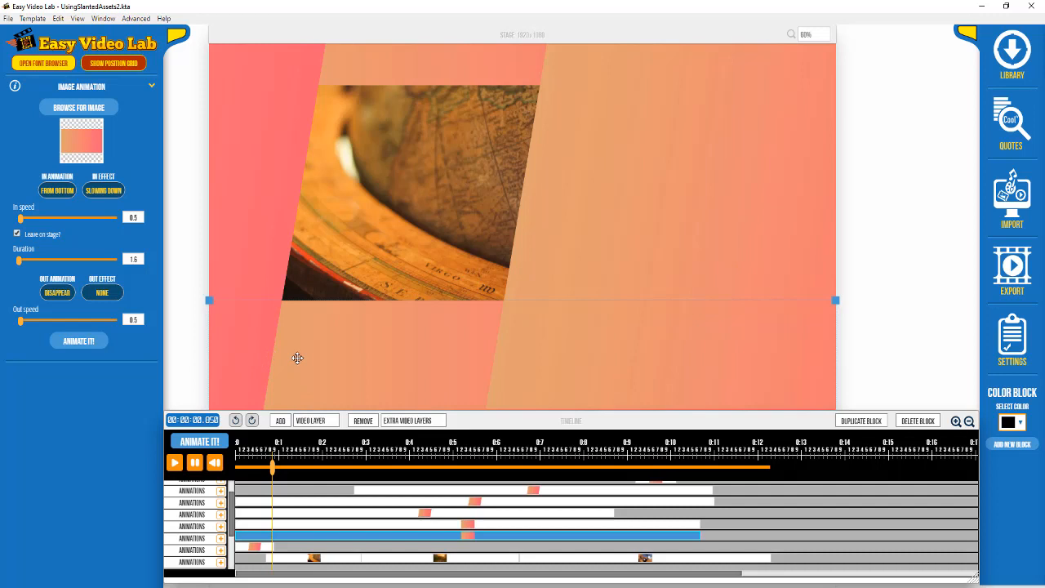
mouse_move(146, 431)
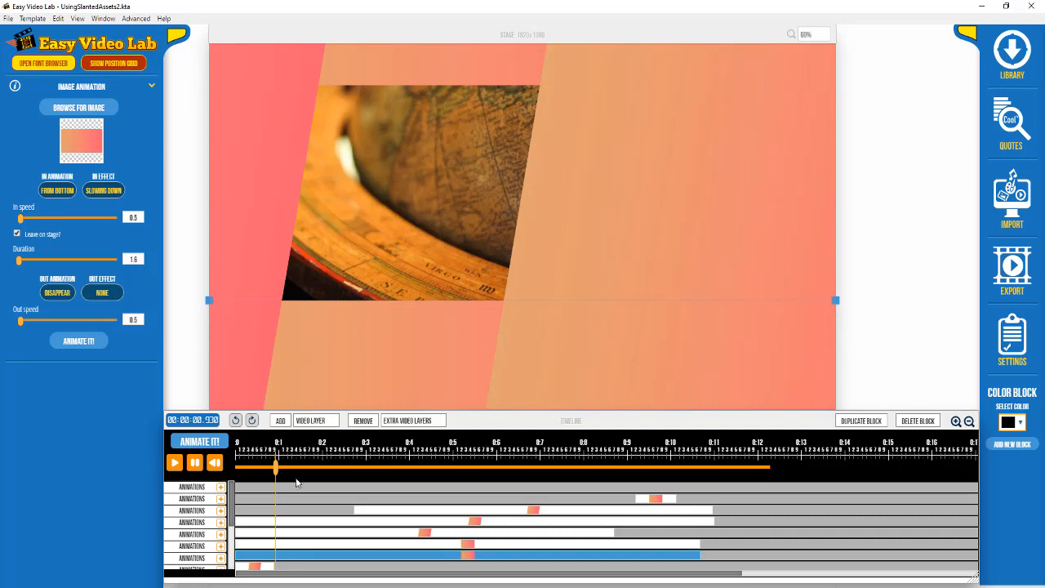
mouse_move(277, 474)
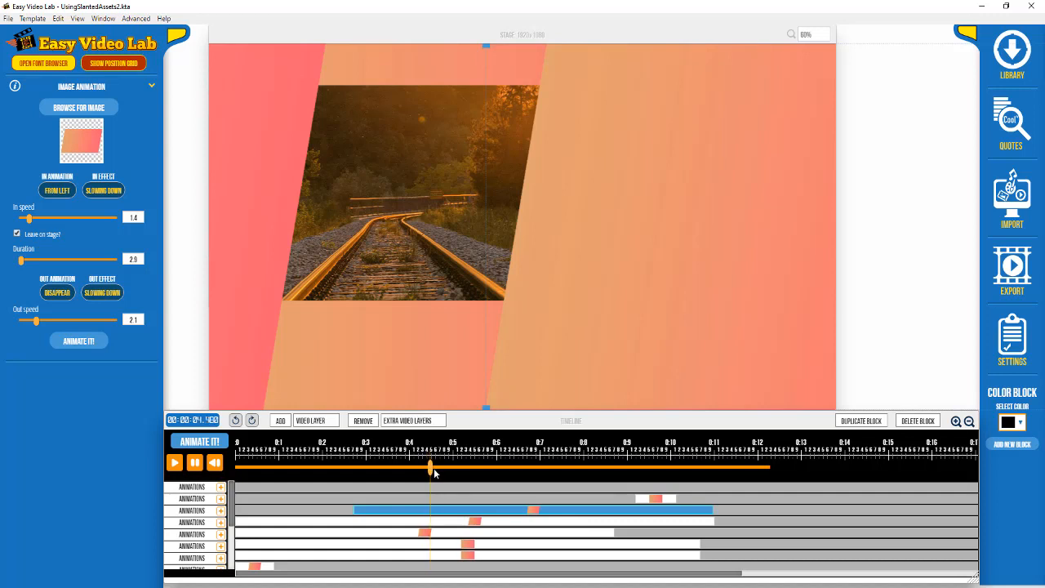
drag(431, 467, 465, 466)
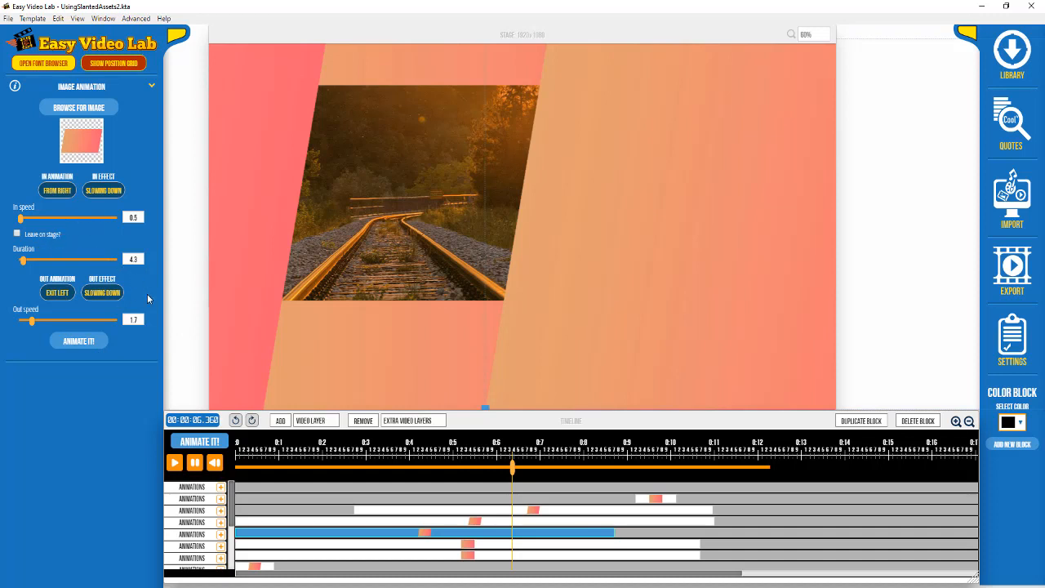
mouse_move(129, 343)
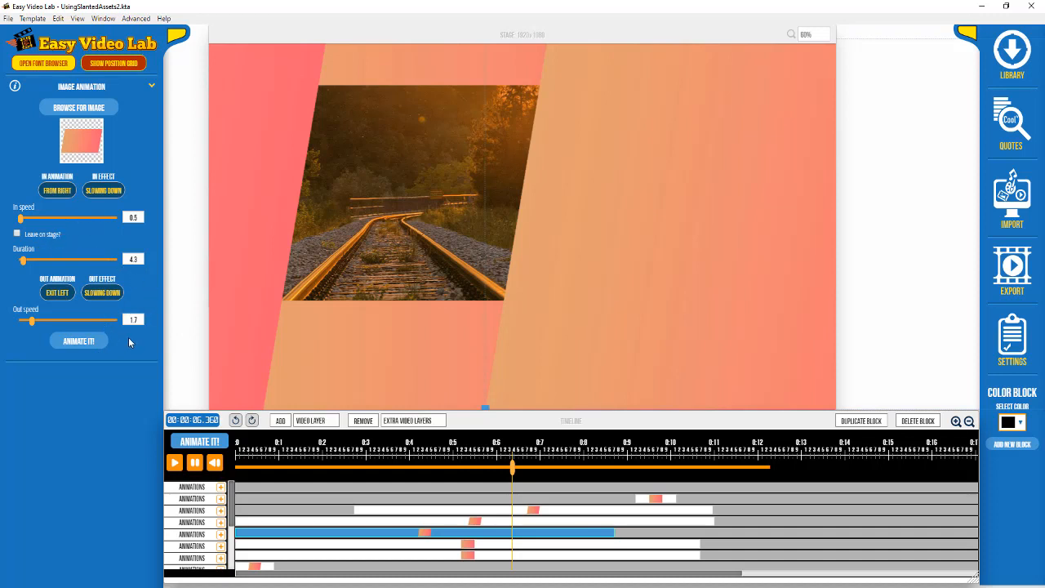
mouse_move(330, 362)
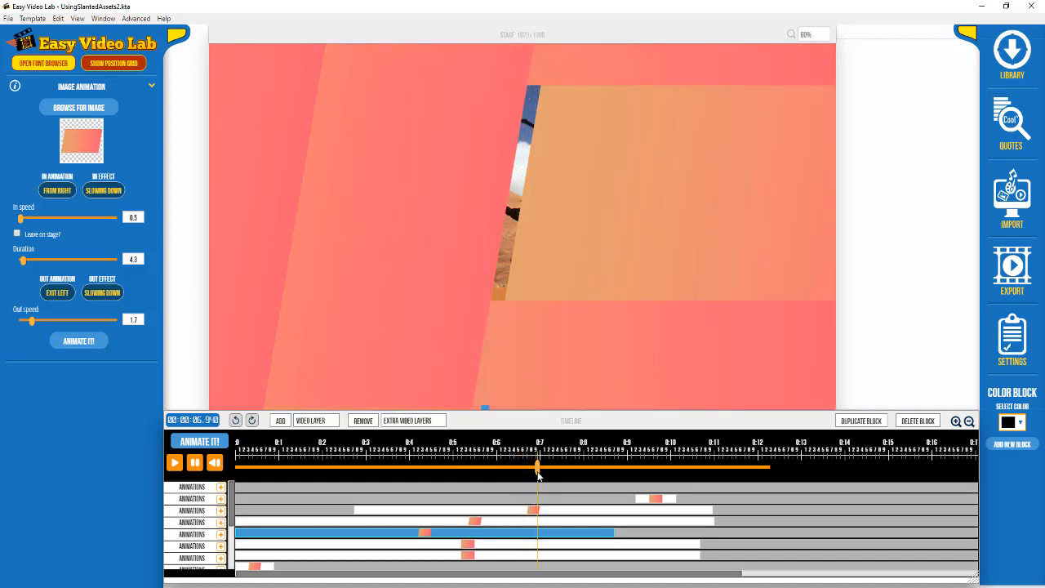
drag(537, 469, 558, 469)
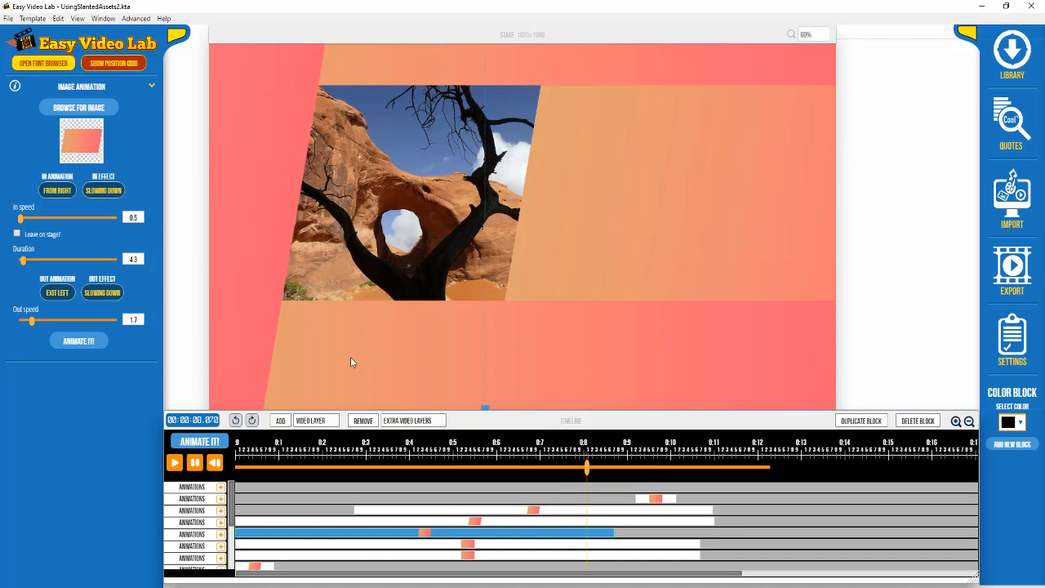
mouse_move(652, 188)
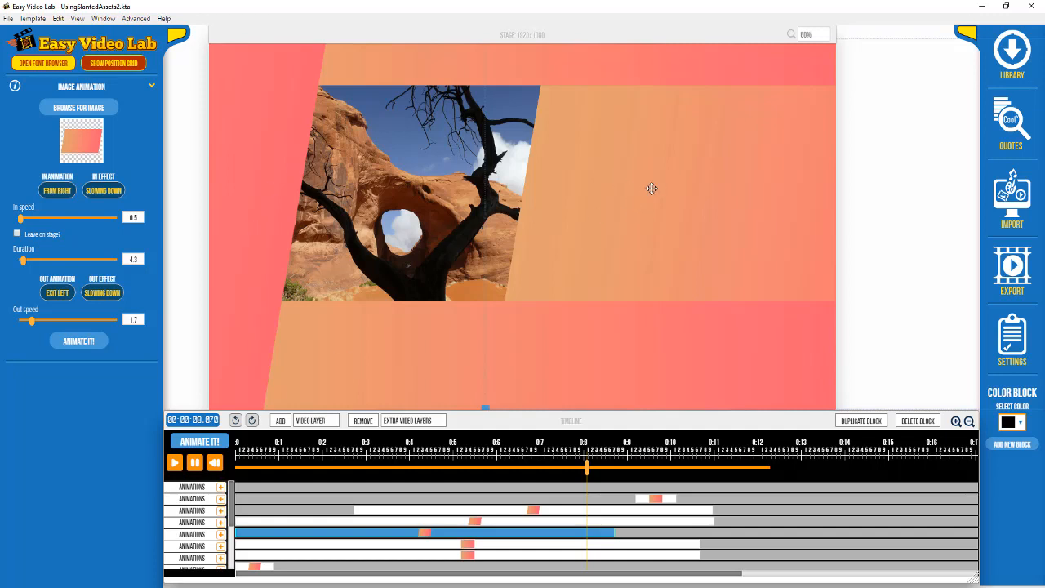
mouse_move(675, 199)
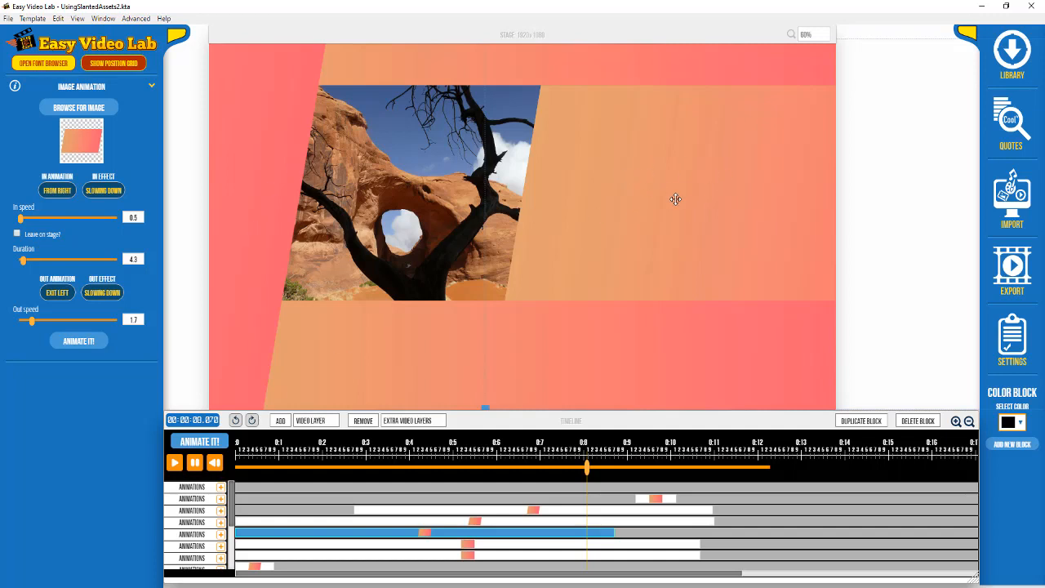
mouse_move(685, 202)
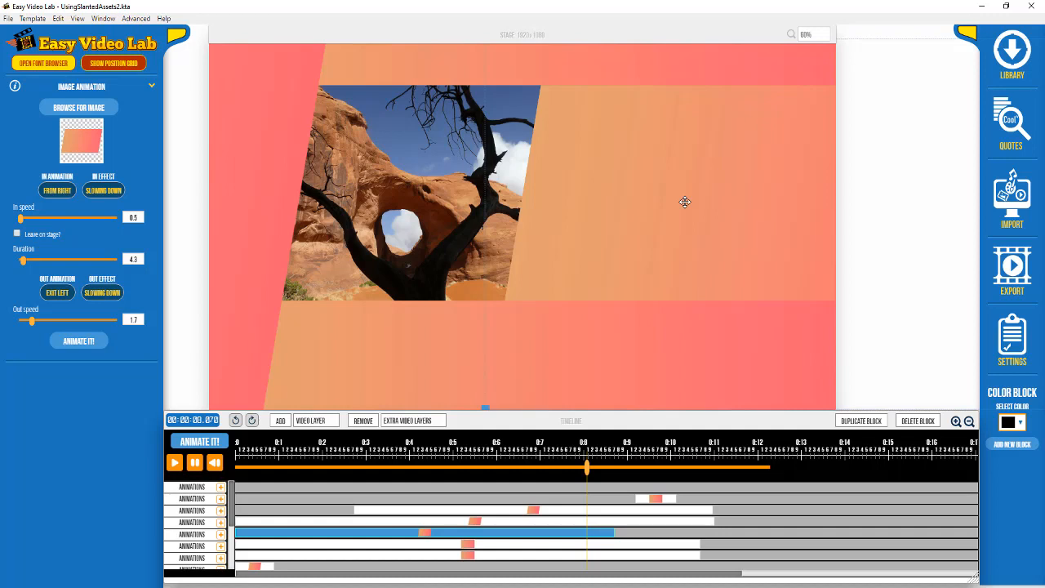
mouse_move(472, 309)
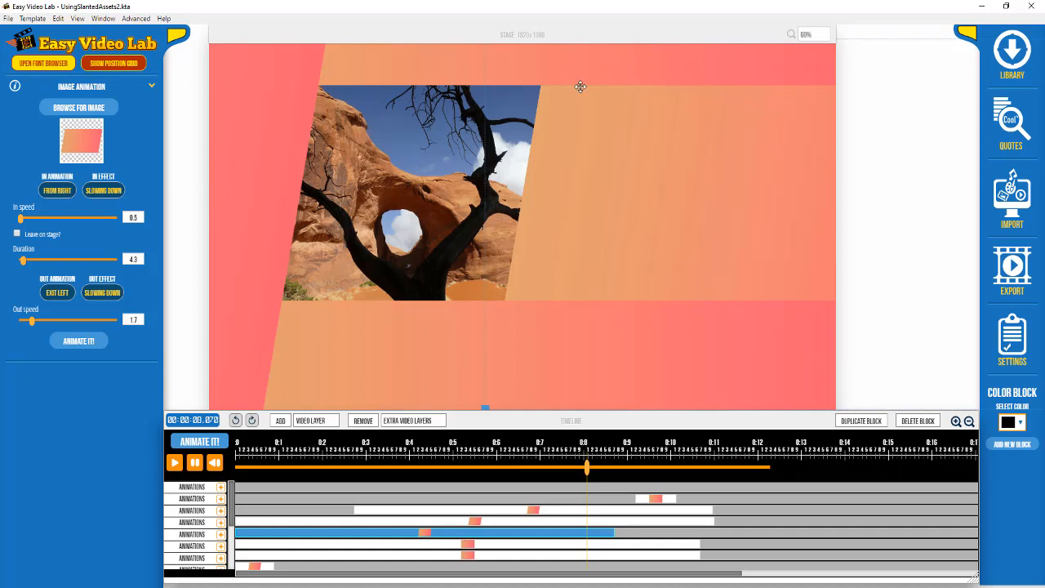
mouse_move(622, 74)
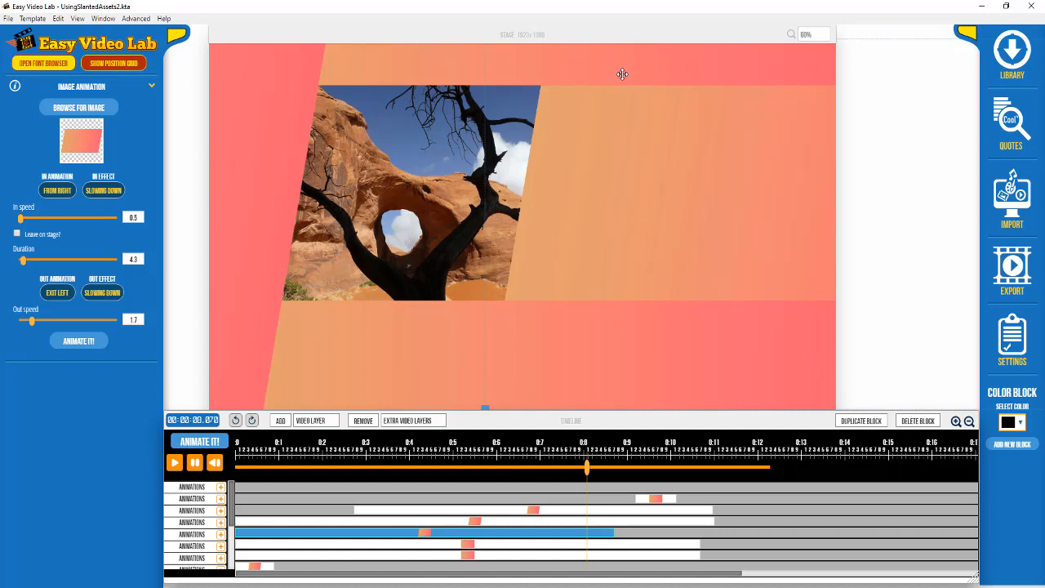
mouse_move(628, 367)
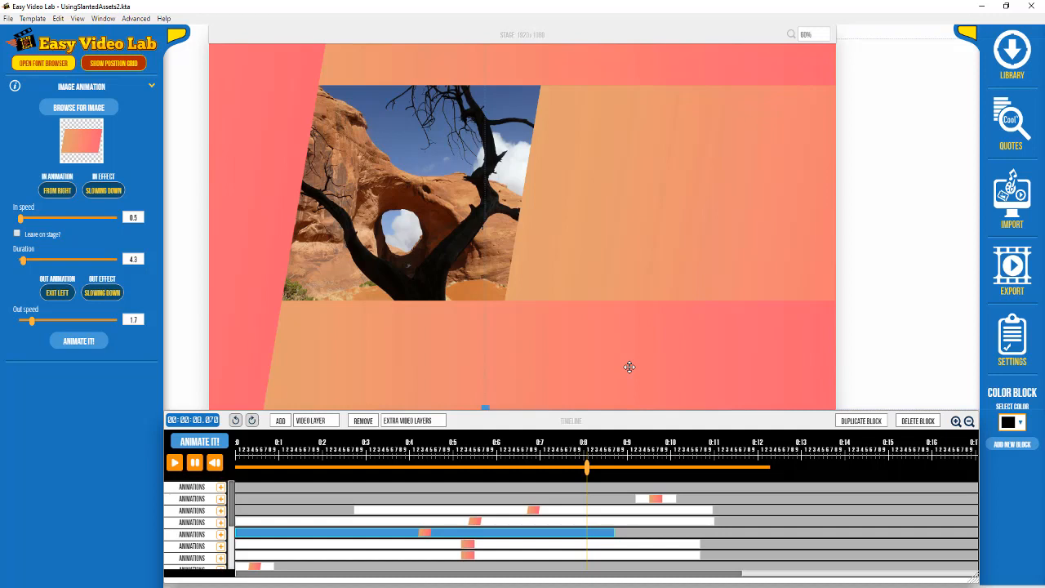
mouse_move(603, 455)
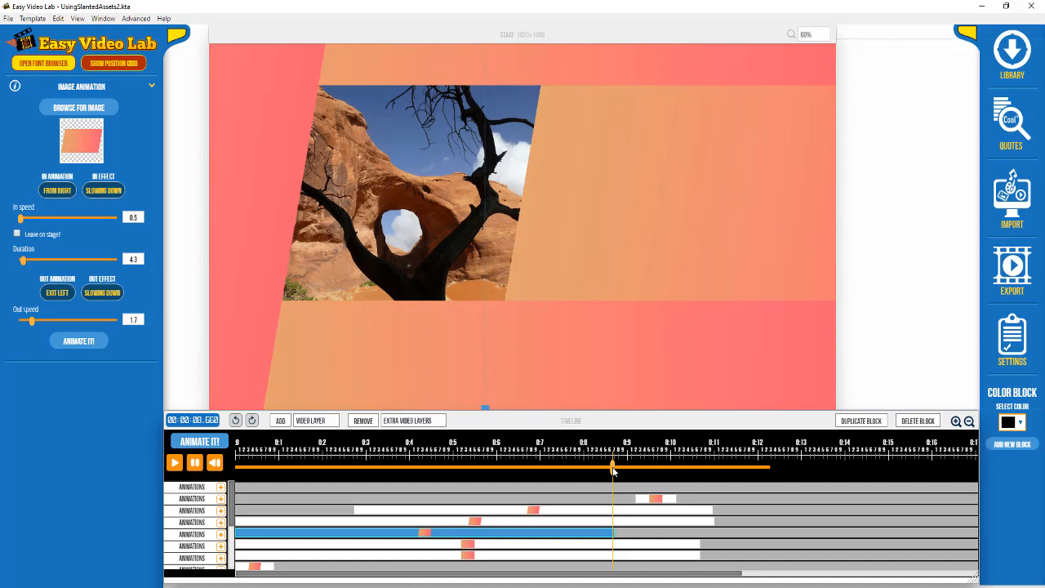
mouse_move(514, 353)
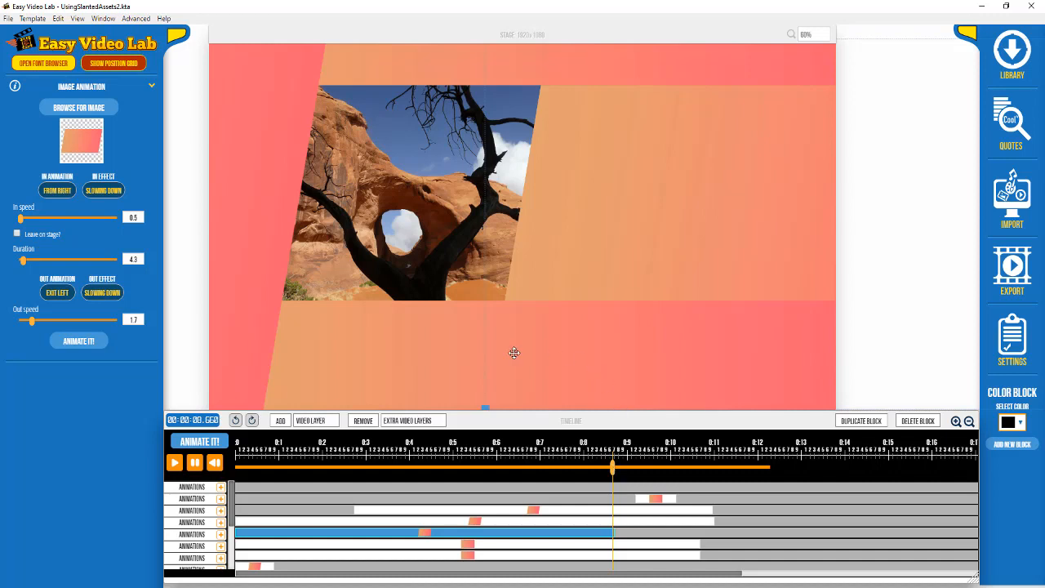
mouse_move(669, 107)
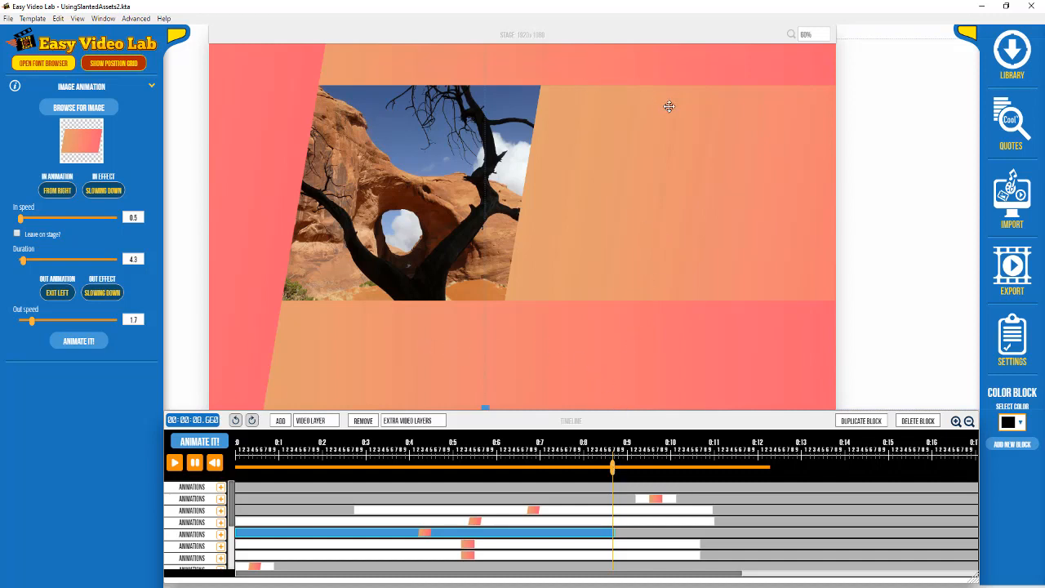
mouse_move(640, 226)
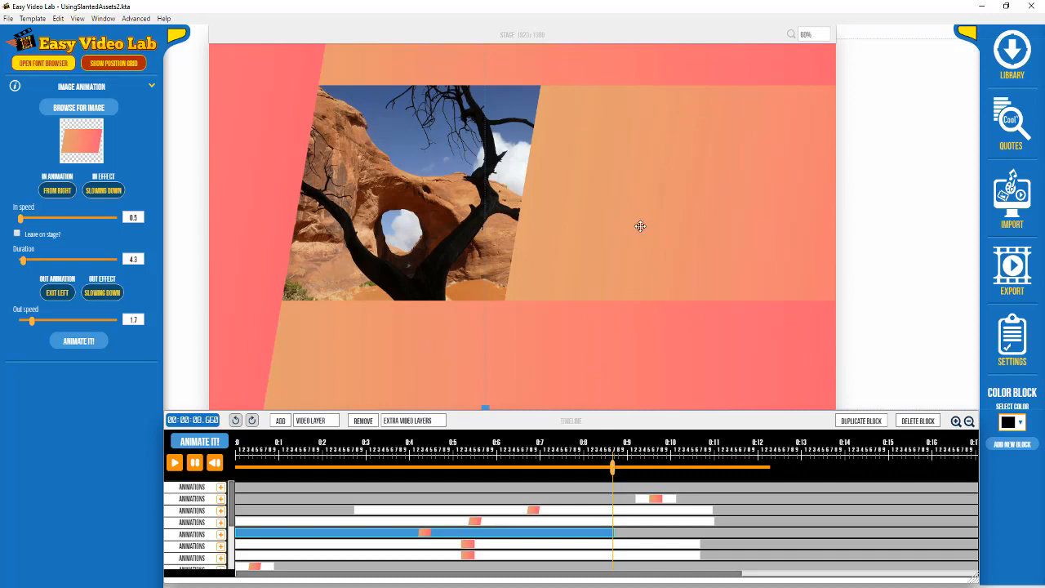
mouse_move(578, 325)
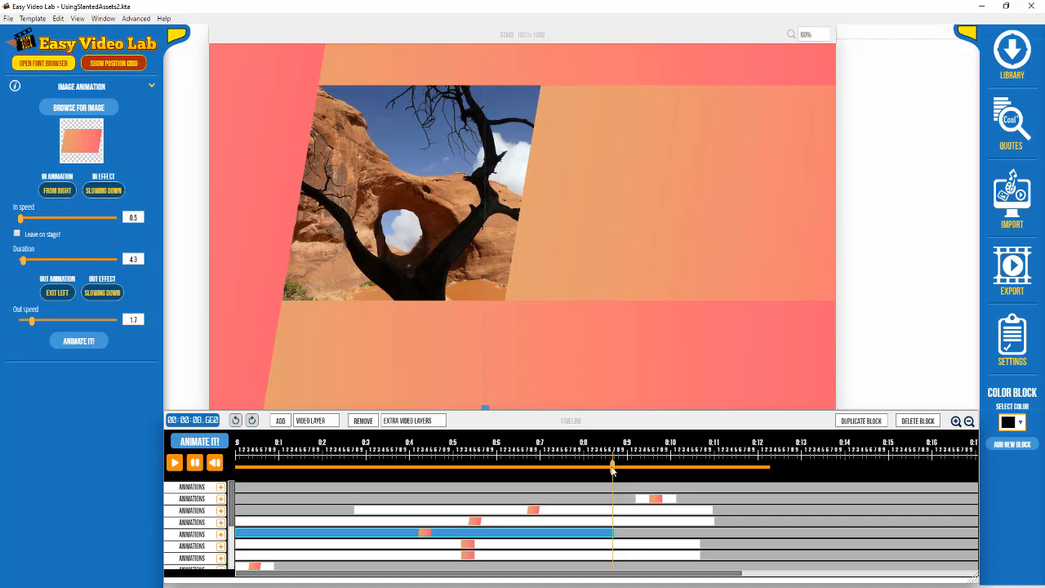
Select the ending gradient overlay and preview the solid fill at 0:10 and 0:11
click(623, 466)
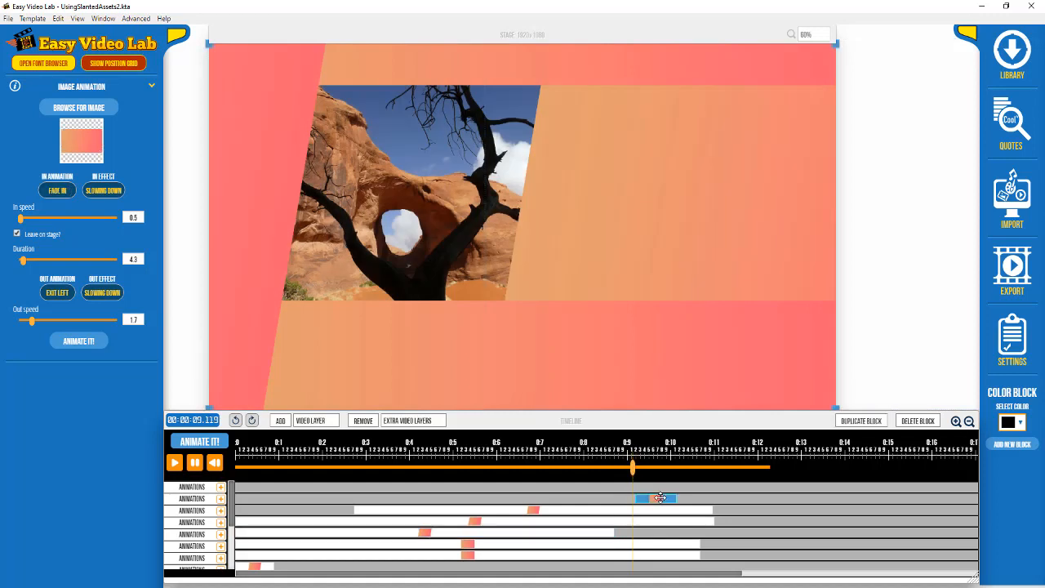
mouse_move(658, 499)
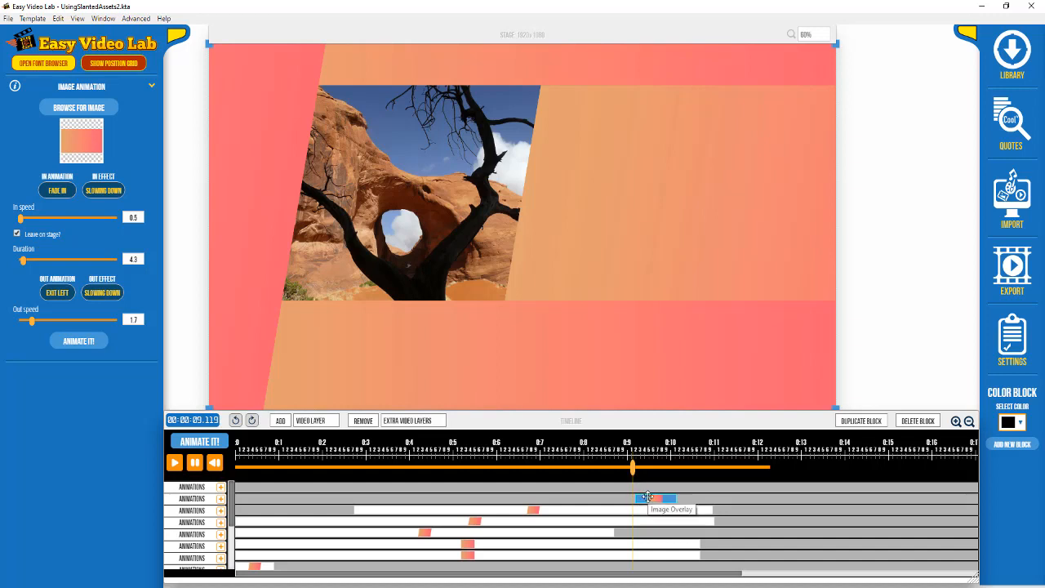
mouse_move(55, 169)
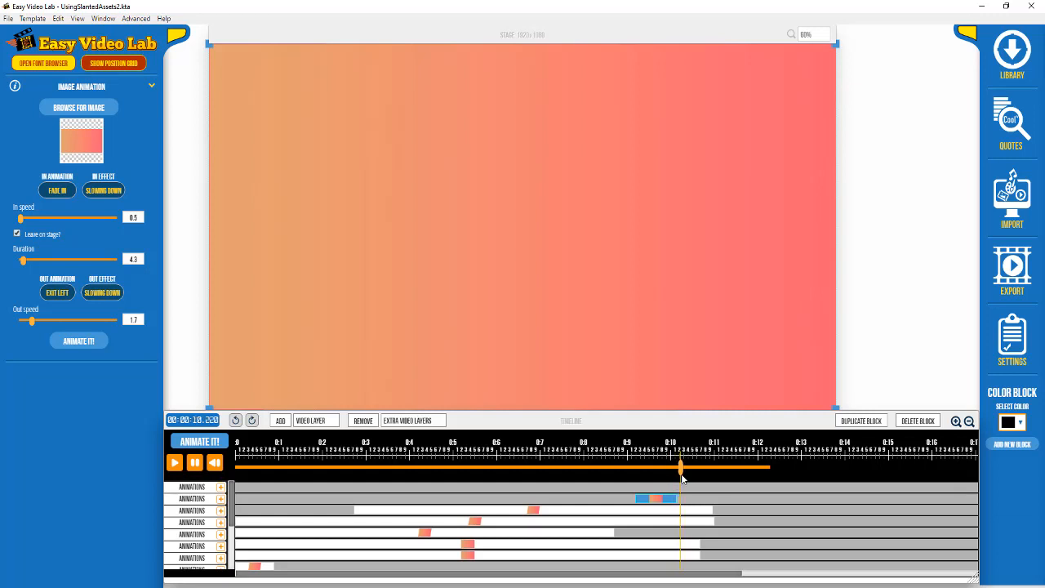
drag(680, 466, 693, 465)
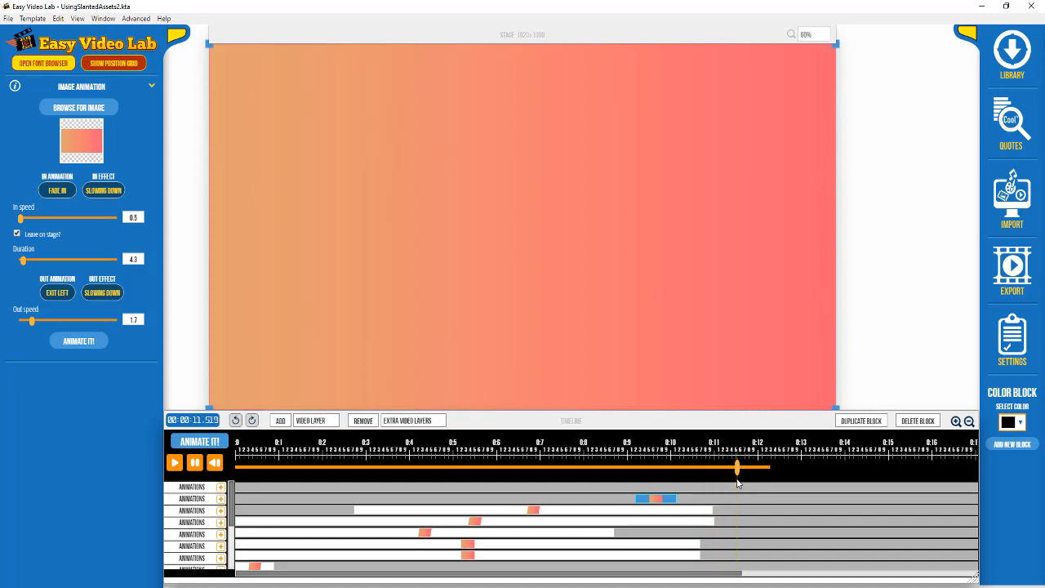
drag(738, 468, 761, 468)
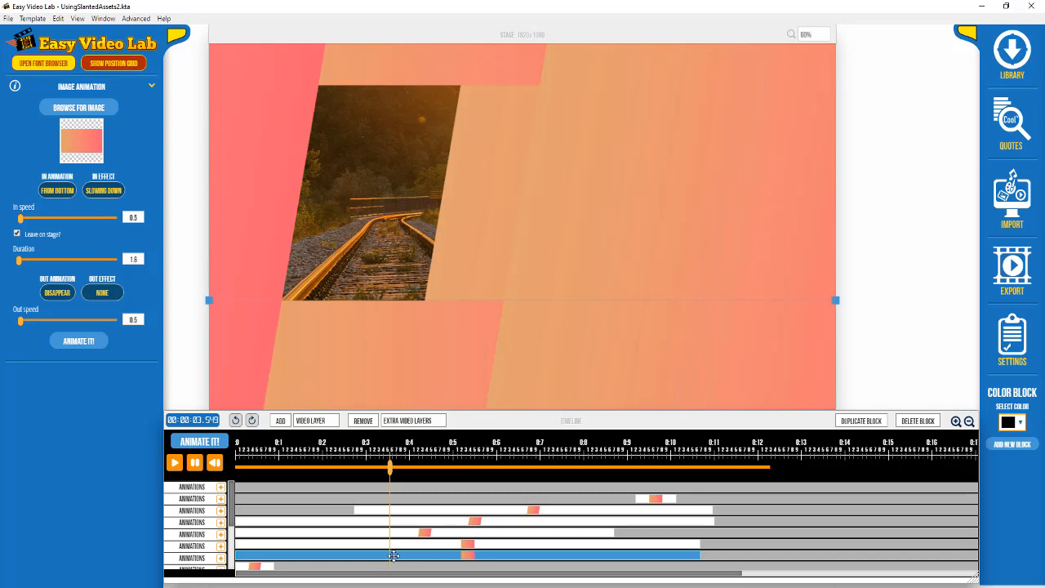
mouse_move(235, 539)
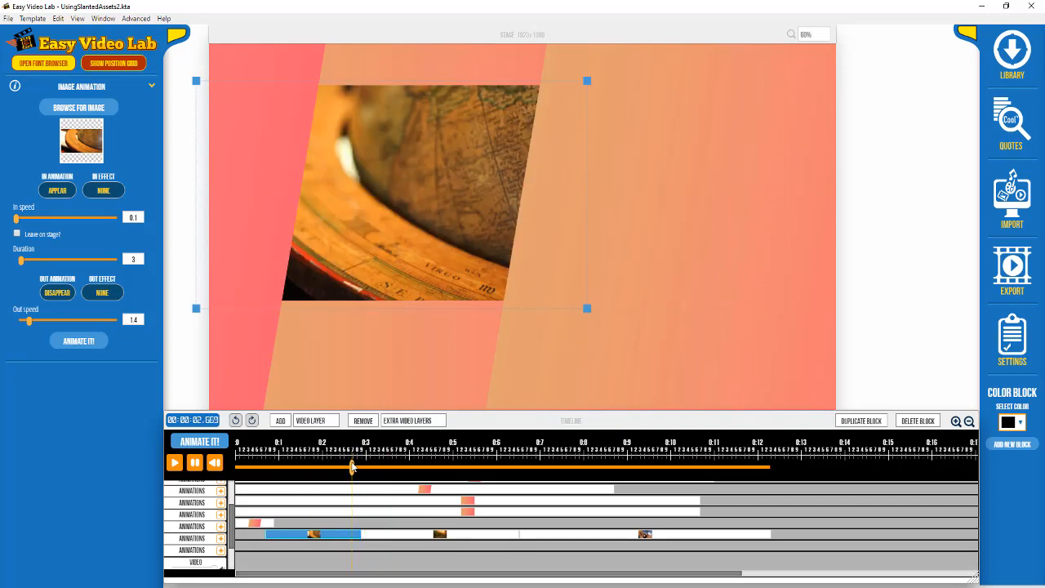
mouse_move(443, 191)
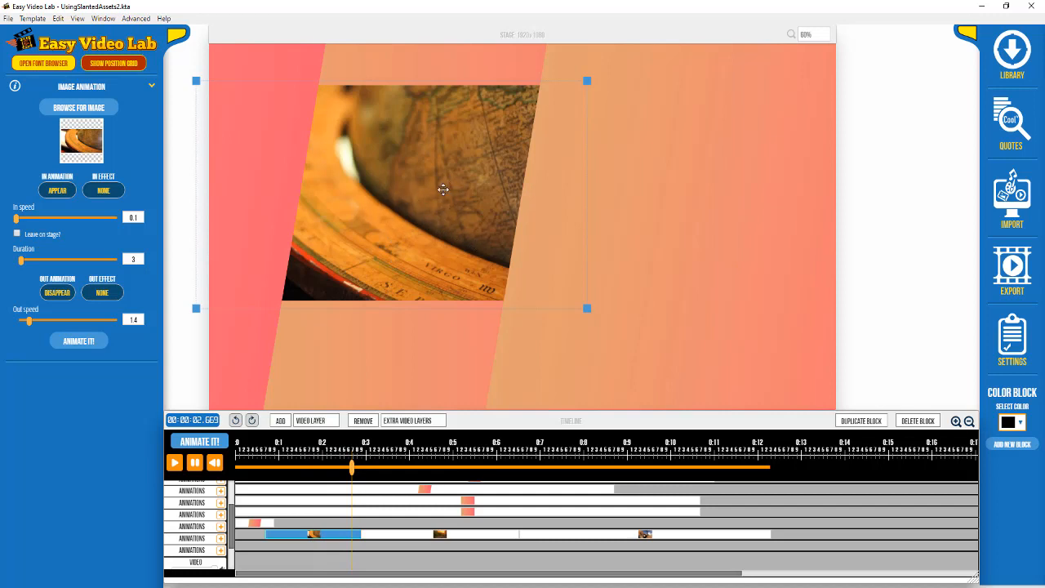
mouse_move(411, 193)
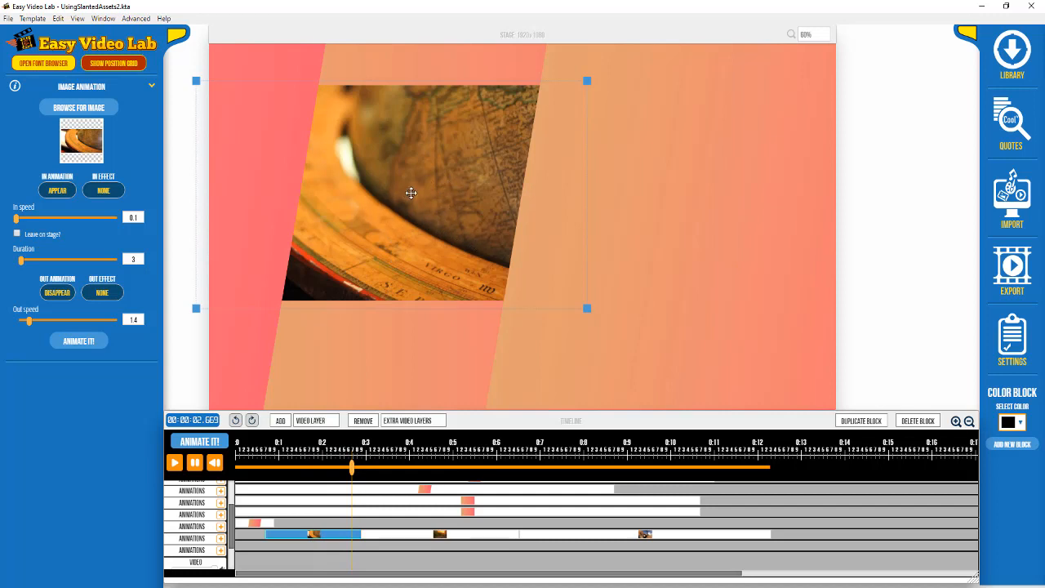
mouse_move(324, 487)
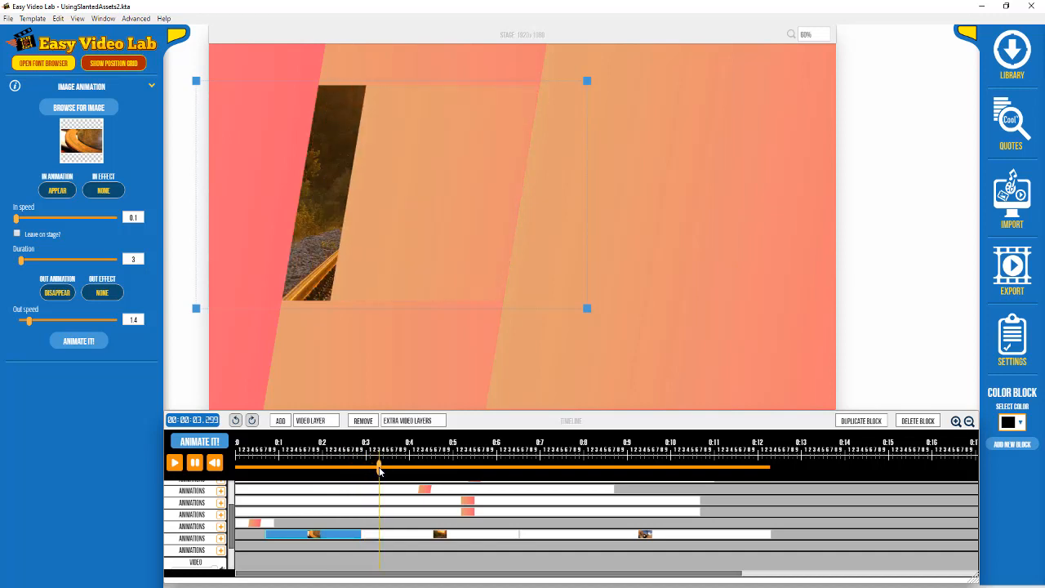
Move the playhead to about 0:04 to see the railway photo fully revealed
click(412, 474)
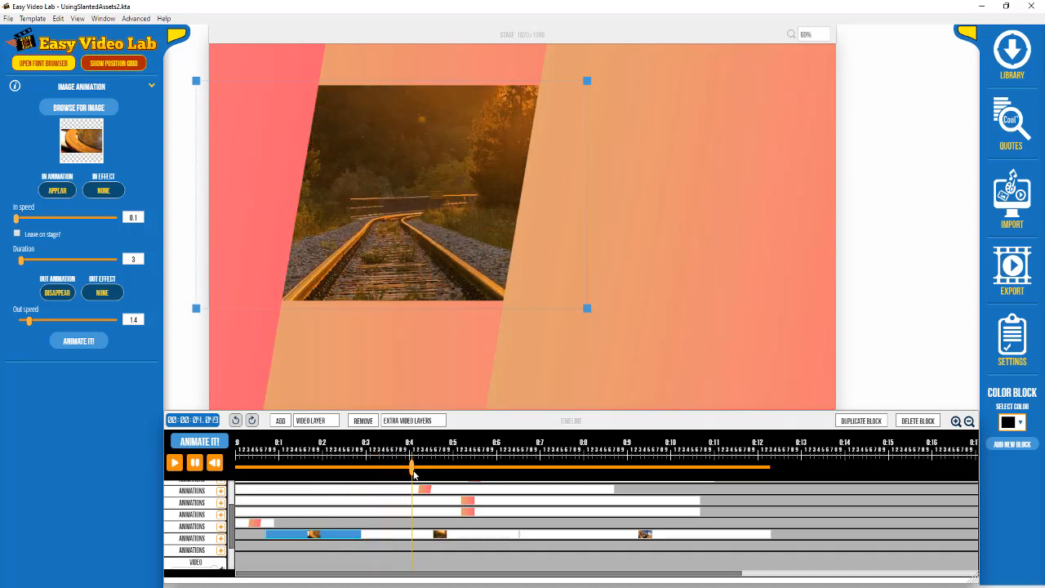